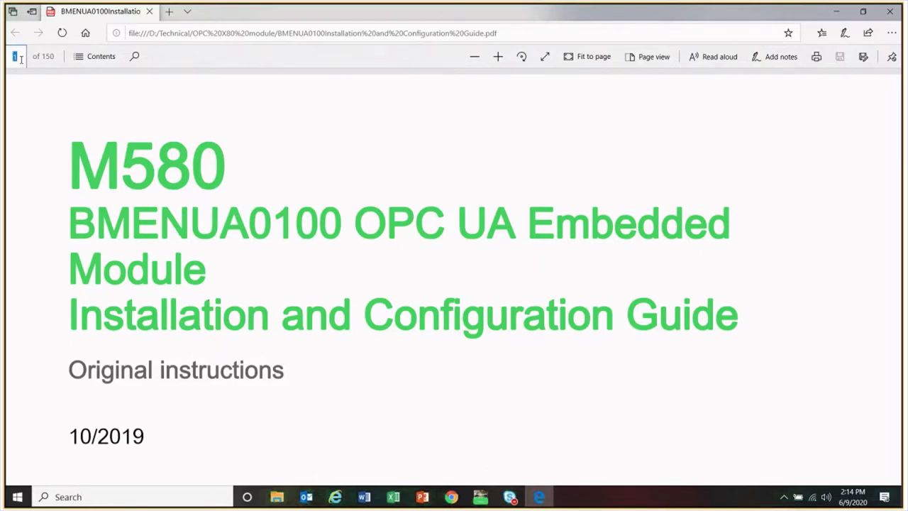
Step: Jump to page 16 of the BMENUA0100 guide showing the module's physical description
type("16")
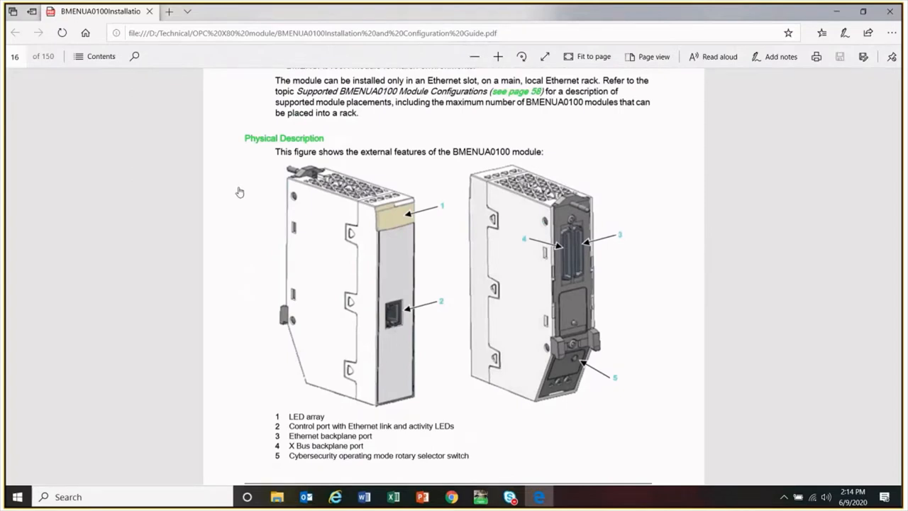
mouse_move(354, 206)
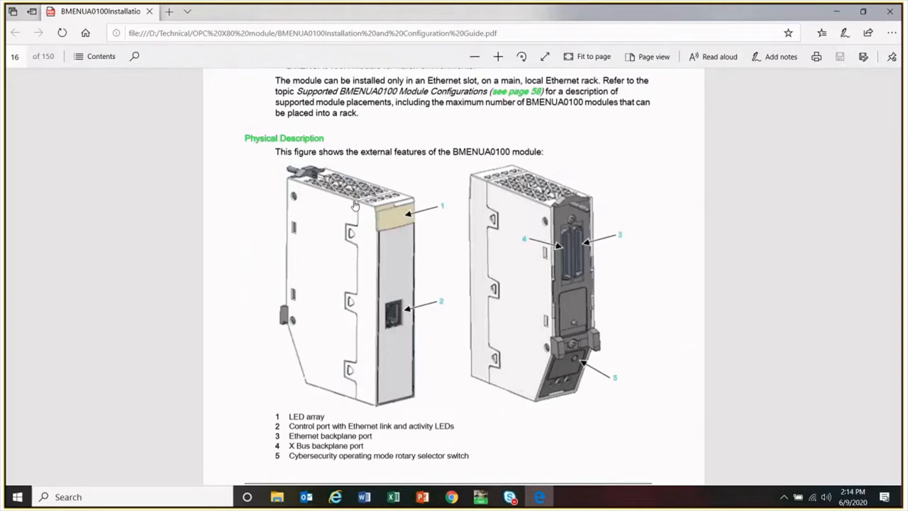
mouse_move(514, 211)
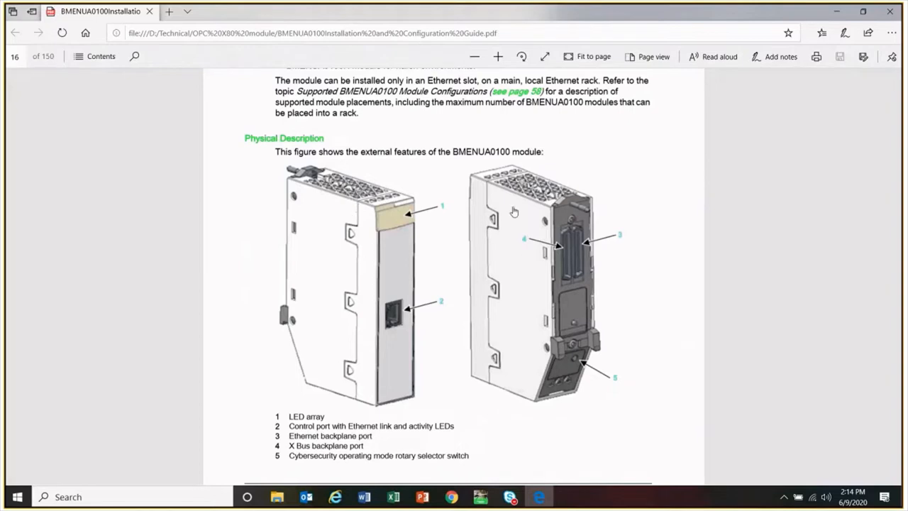
mouse_move(567, 250)
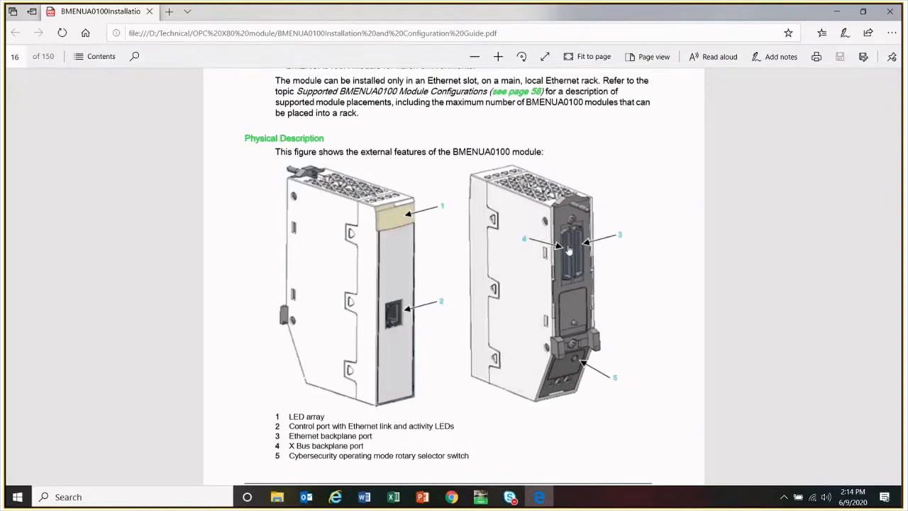
mouse_move(573, 261)
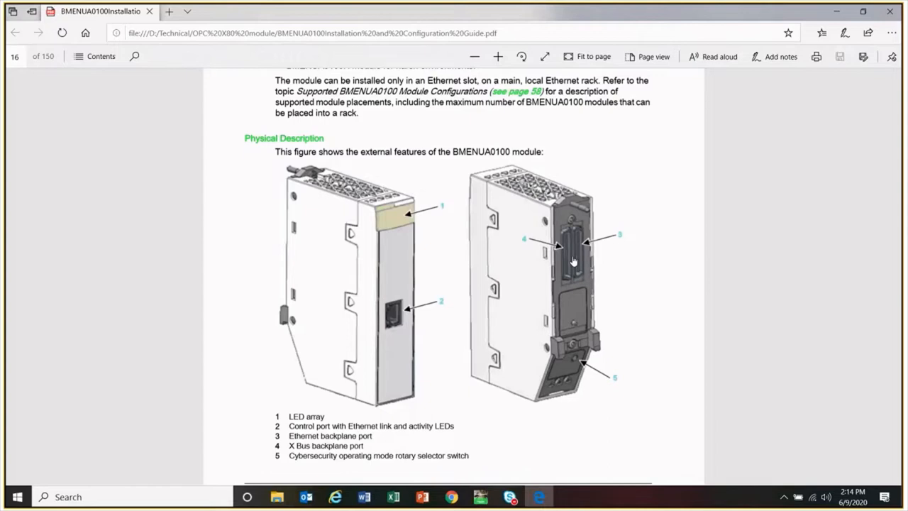
mouse_move(388, 296)
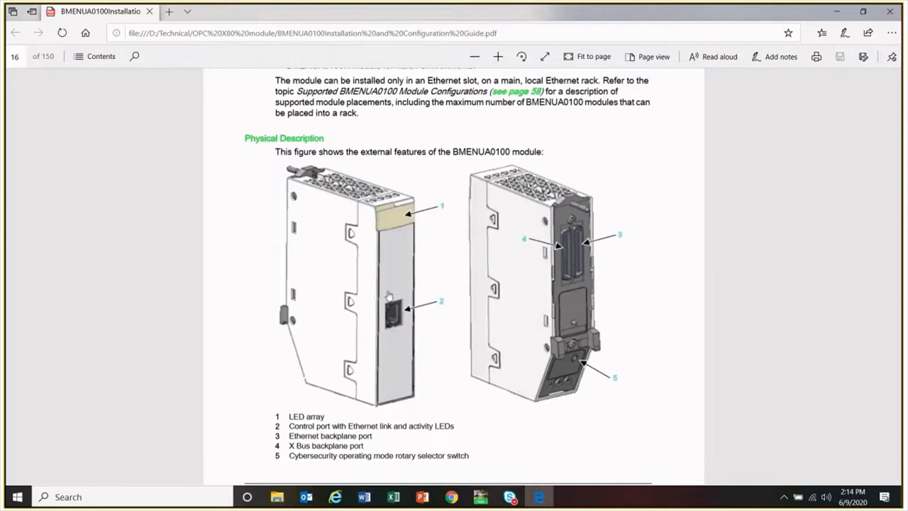
mouse_move(383, 292)
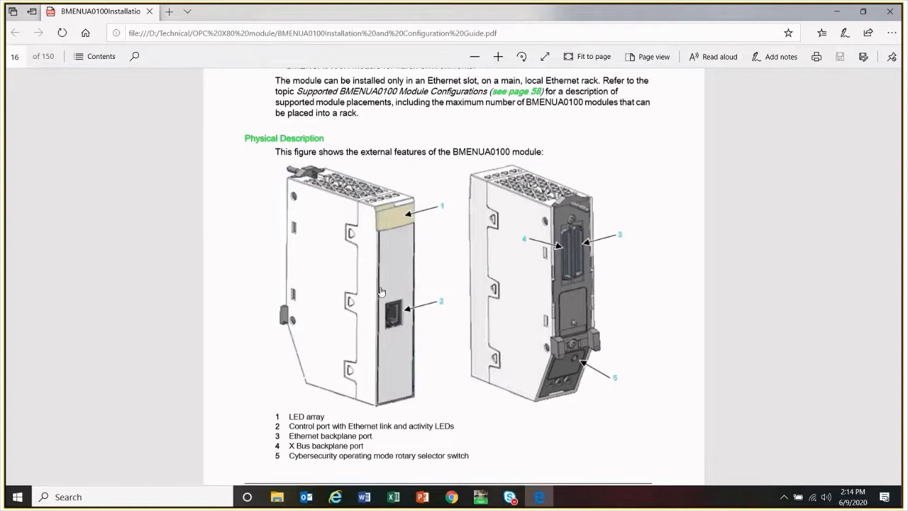
mouse_move(372, 320)
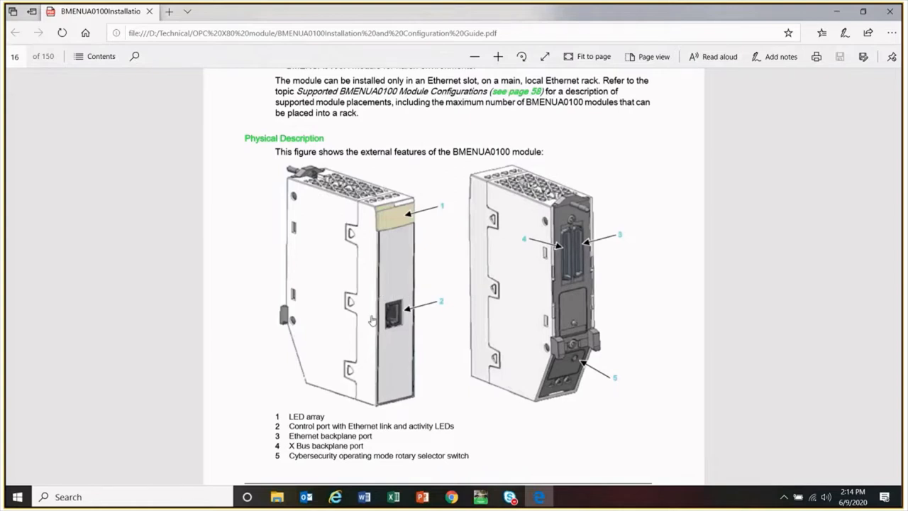
mouse_move(485, 277)
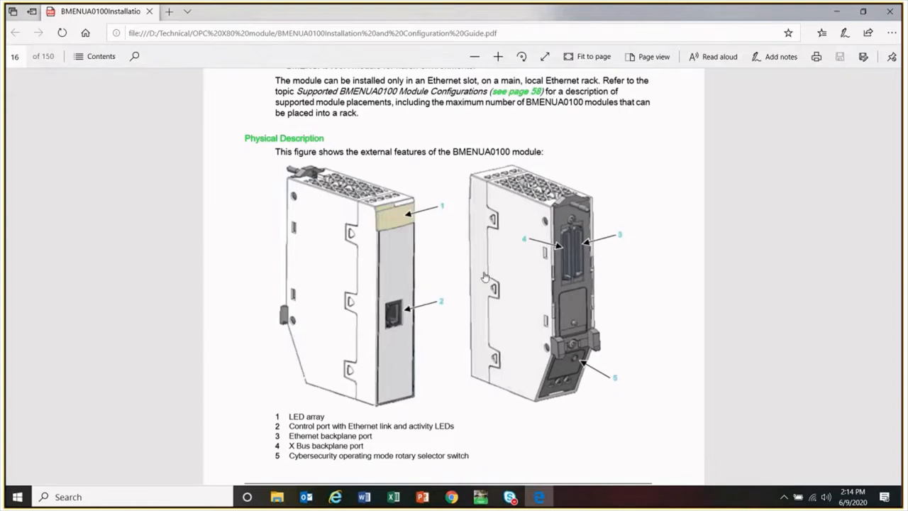
mouse_move(568, 250)
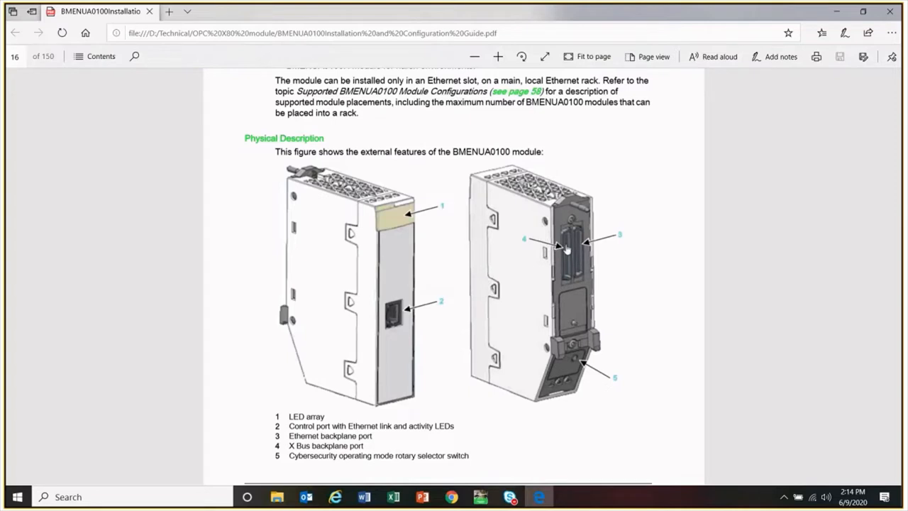
mouse_move(570, 315)
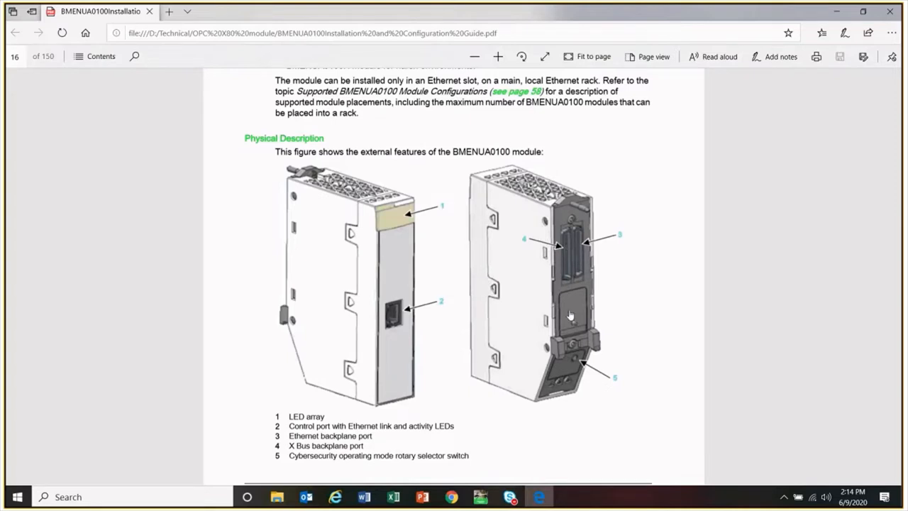
mouse_move(582, 363)
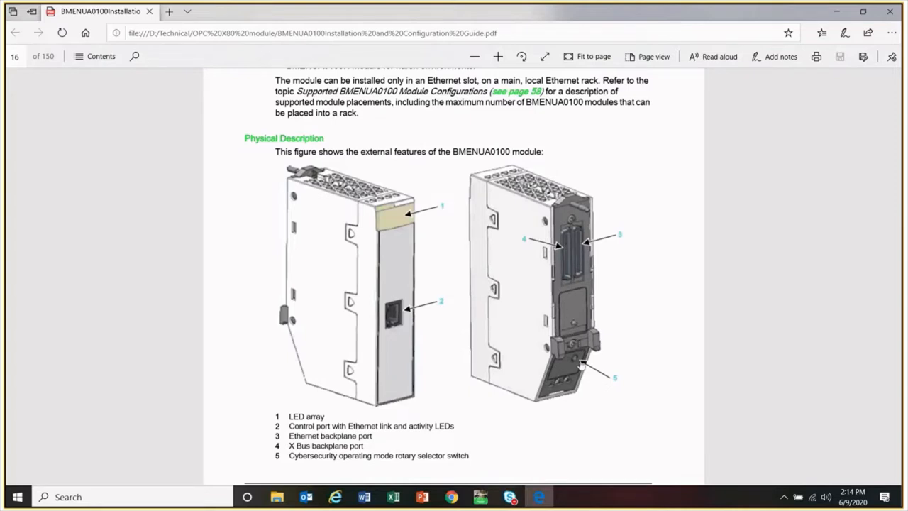
mouse_move(428, 369)
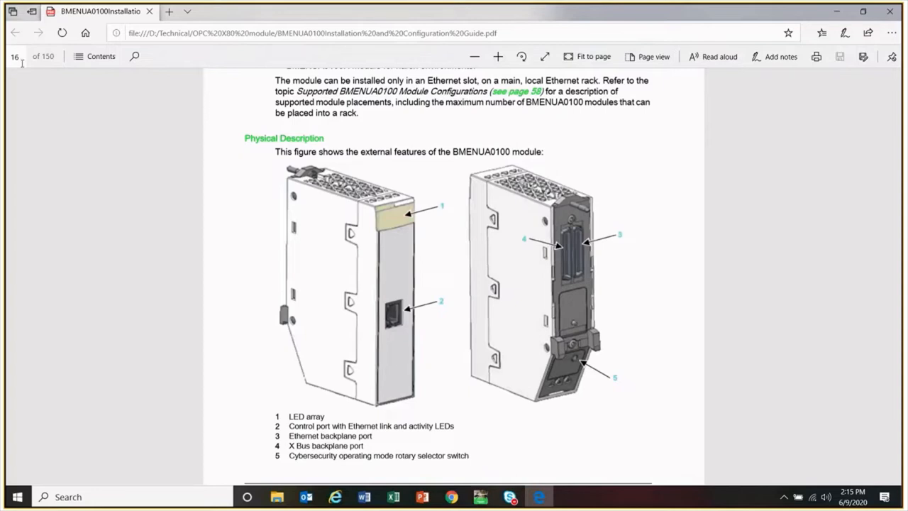
mouse_move(14, 57)
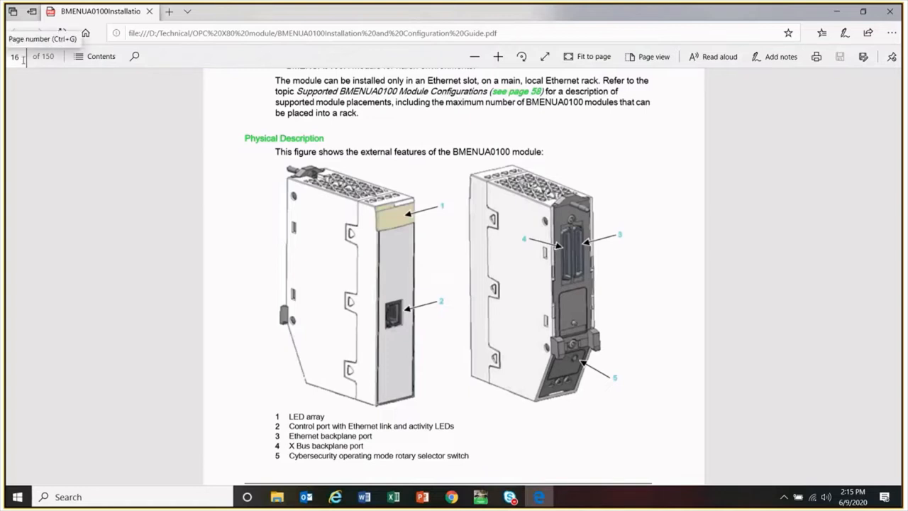
Step: Go to page 19 describing the Secured, Standard and Security Reset rotary switch positions
left_click(14, 57)
type("19")
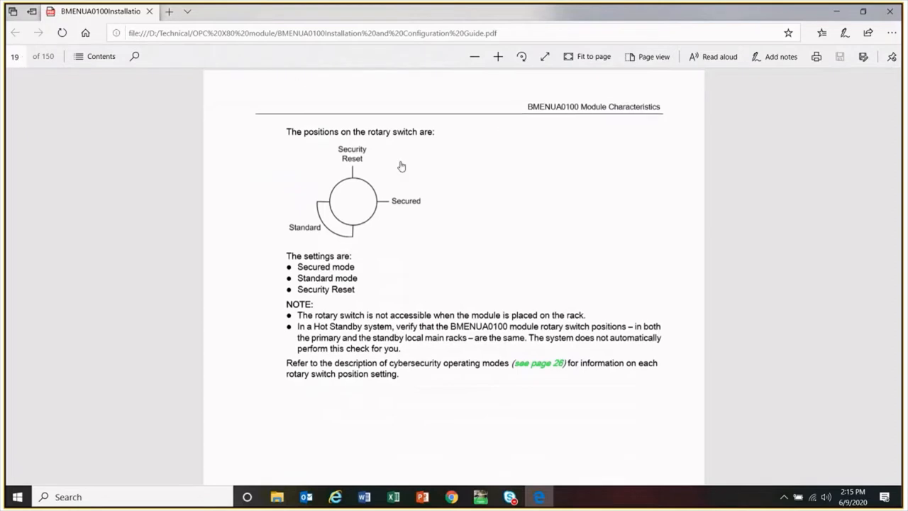
mouse_move(502, 186)
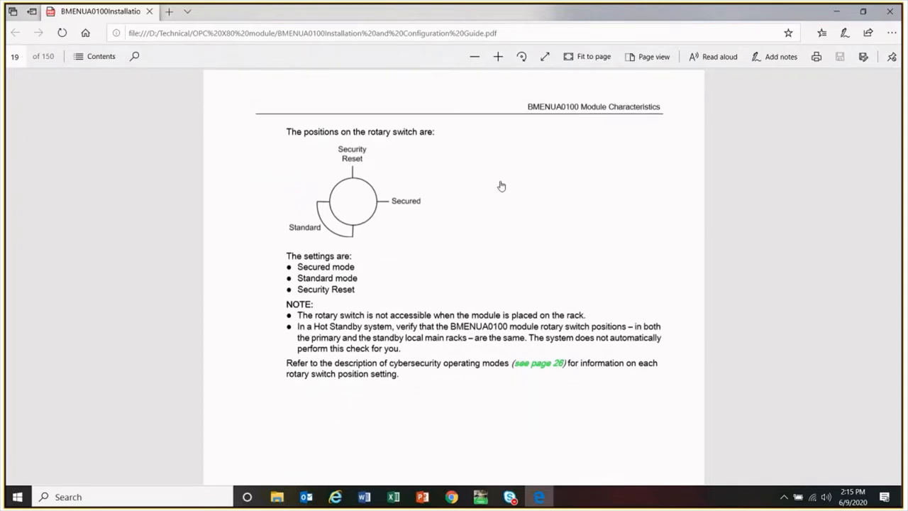
mouse_move(354, 187)
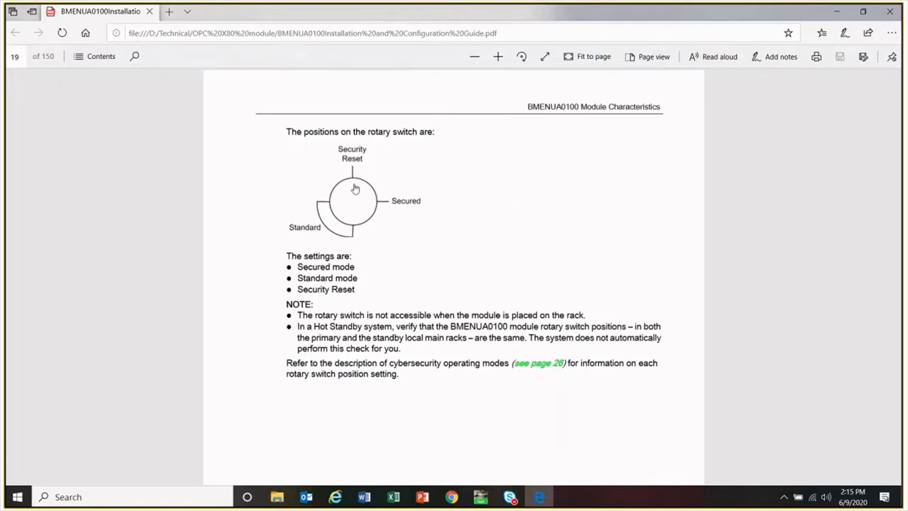
mouse_move(388, 167)
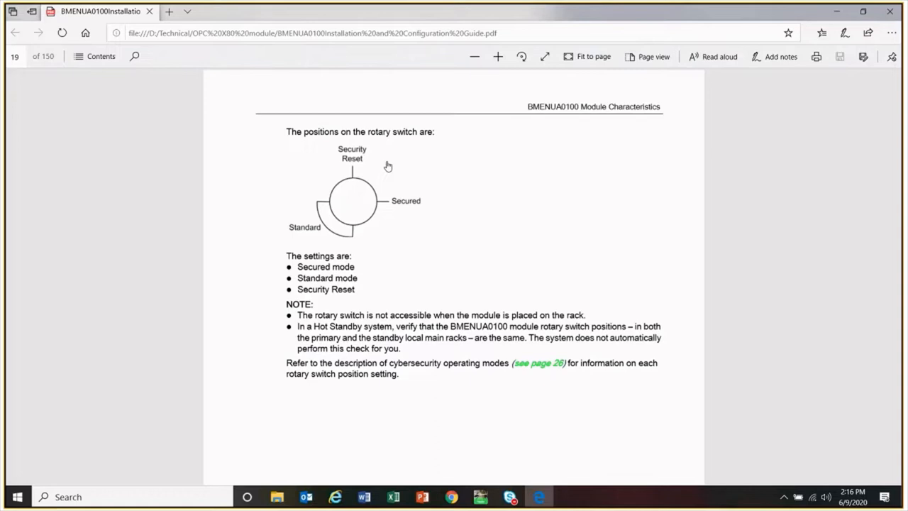
mouse_move(346, 168)
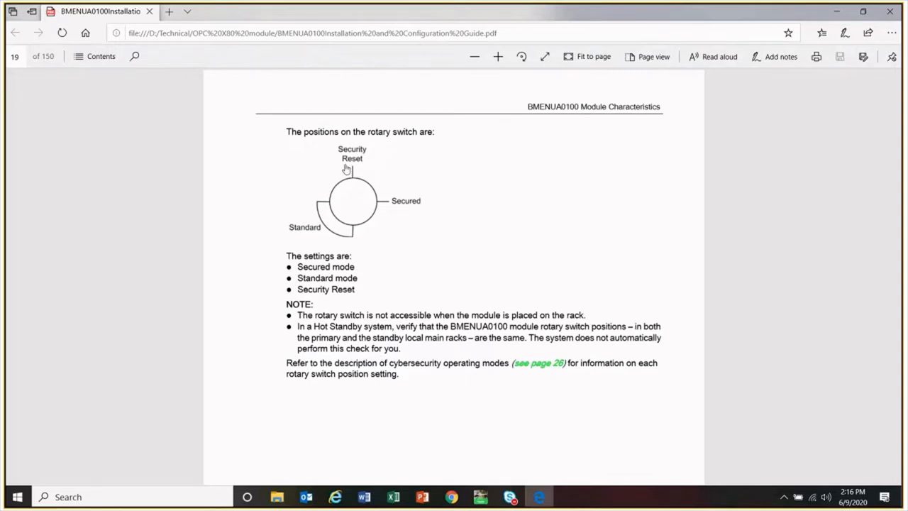
mouse_move(362, 191)
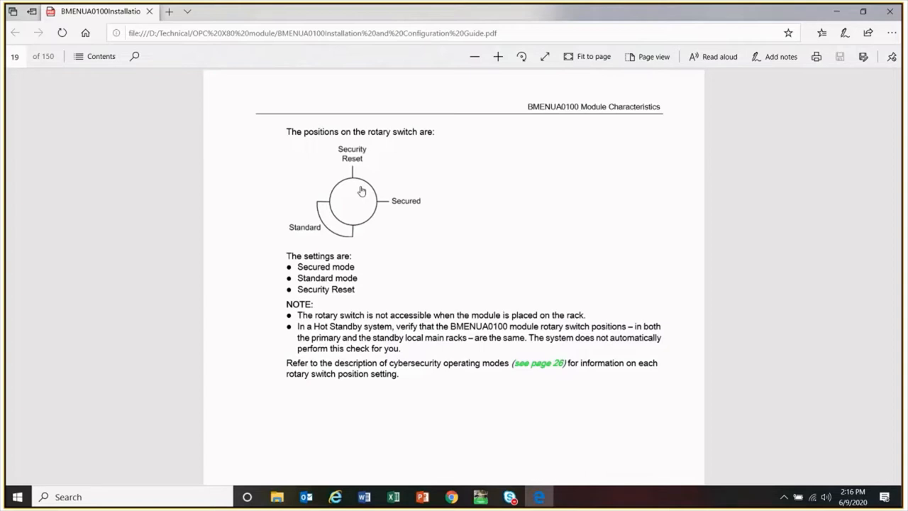
mouse_move(324, 205)
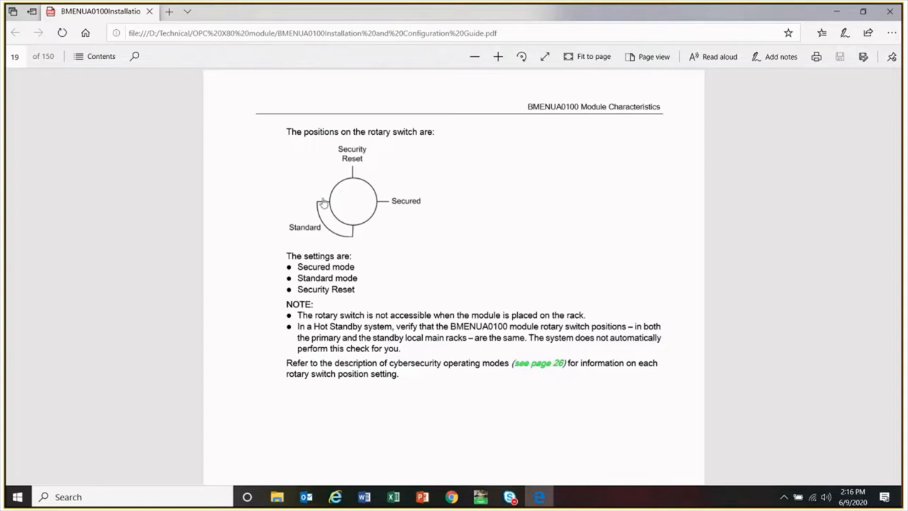
mouse_move(349, 207)
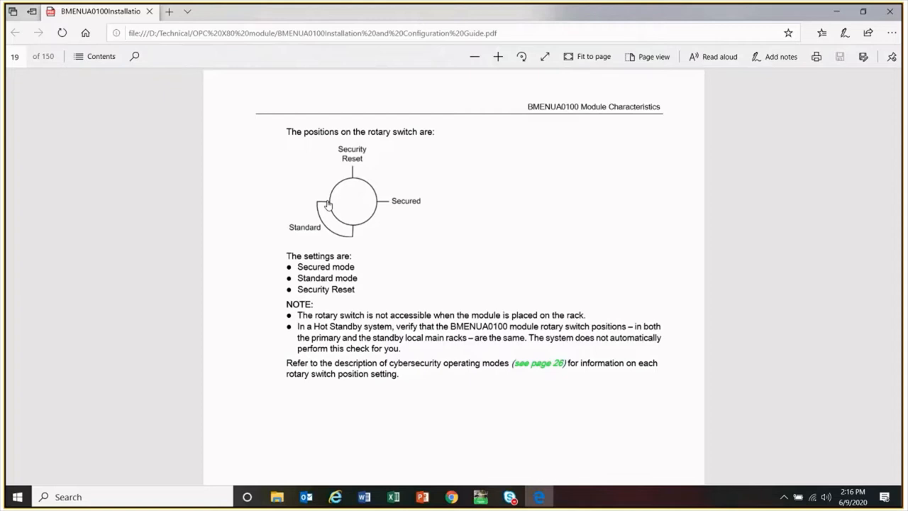
mouse_move(411, 356)
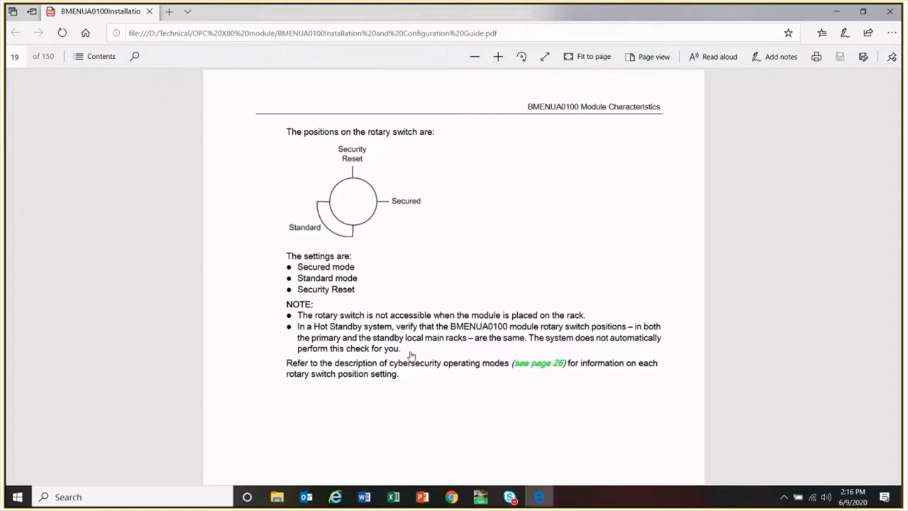
Step: Switch to the OPCUA_PROJECT_STANDARD SIMPLE project's PLC bus in Control Expert
left_click(480, 497)
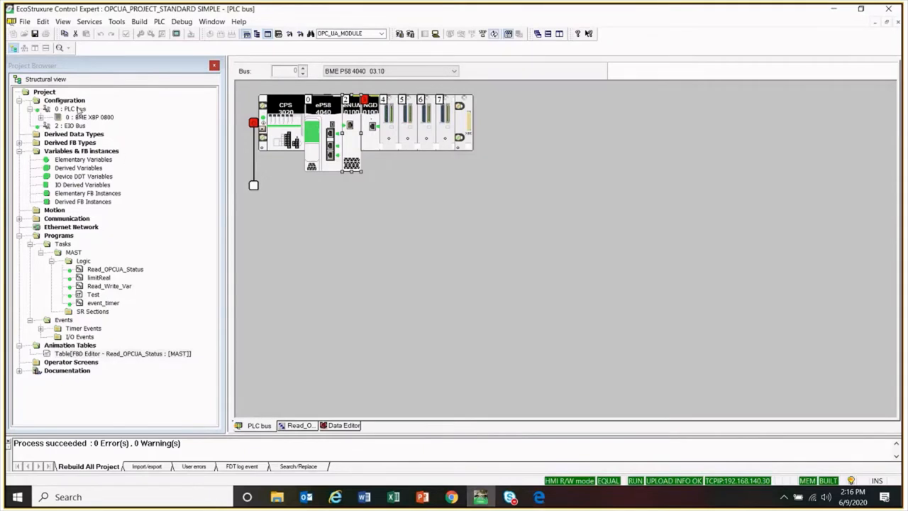
mouse_move(347, 113)
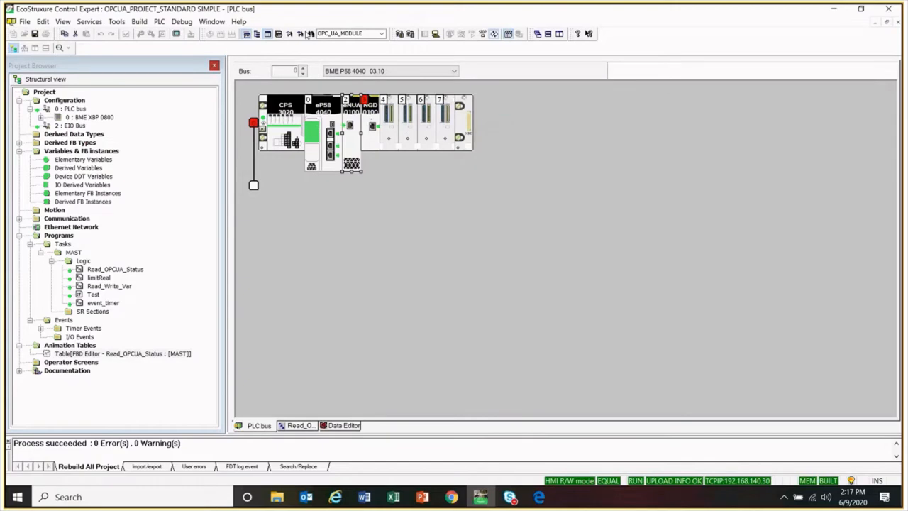
mouse_move(280, 78)
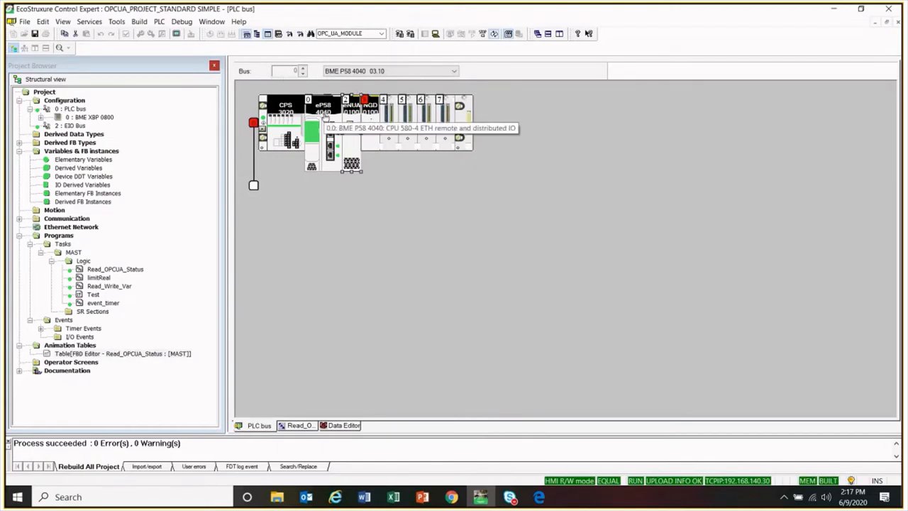
mouse_move(332, 128)
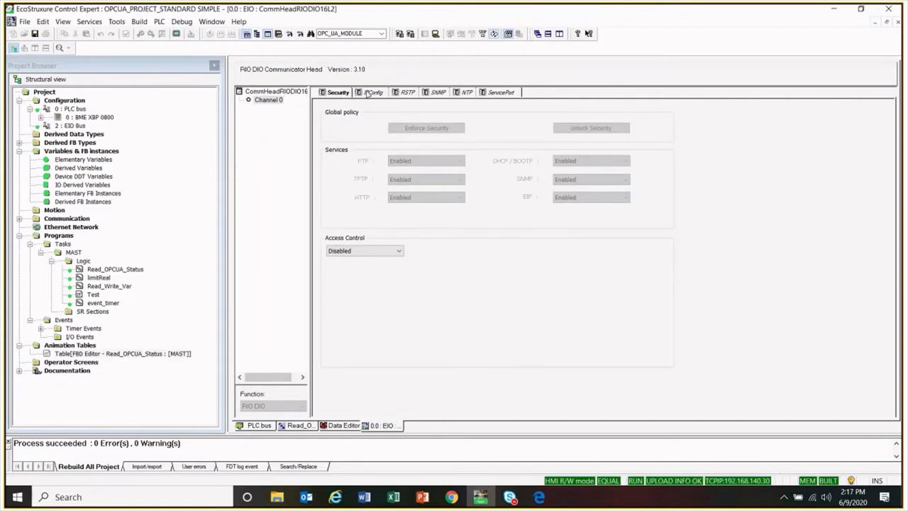
Step: Review the communicator head's IPConfig, RSTP, SNMP and NTP settings in turn
left_click(372, 91)
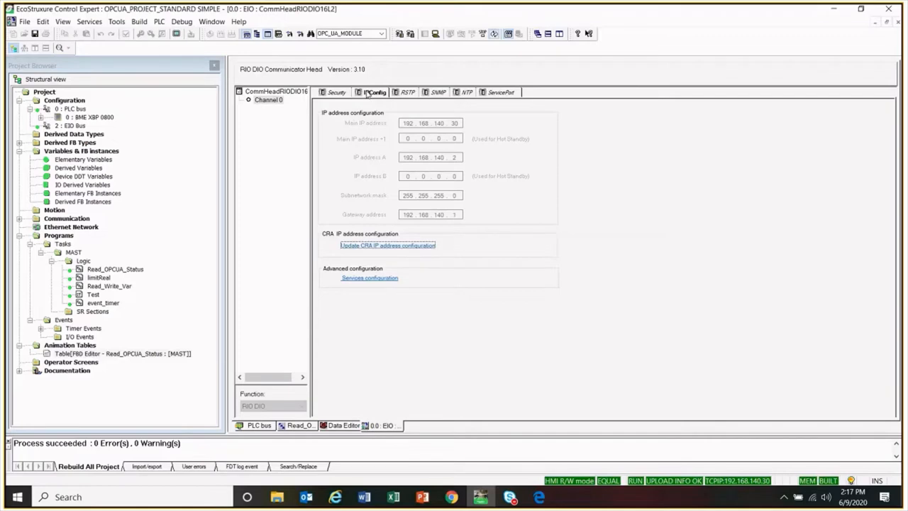
left_click(407, 93)
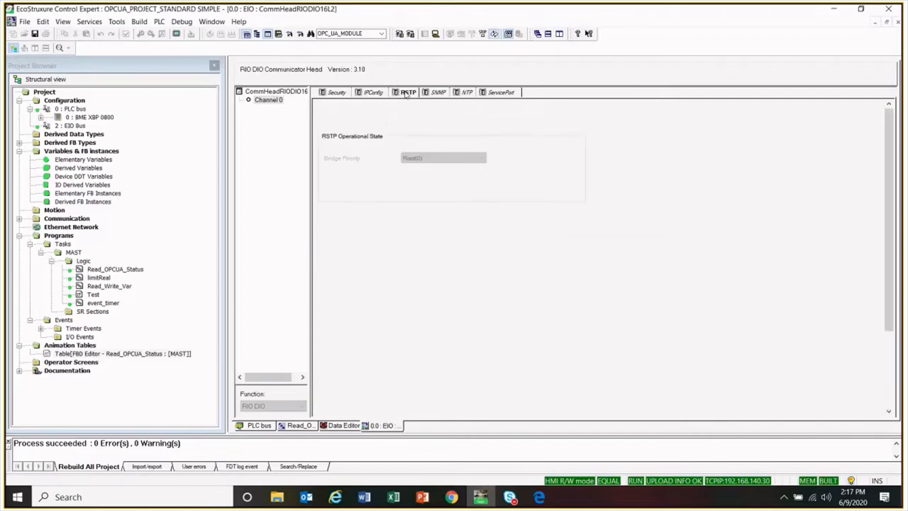
left_click(438, 92)
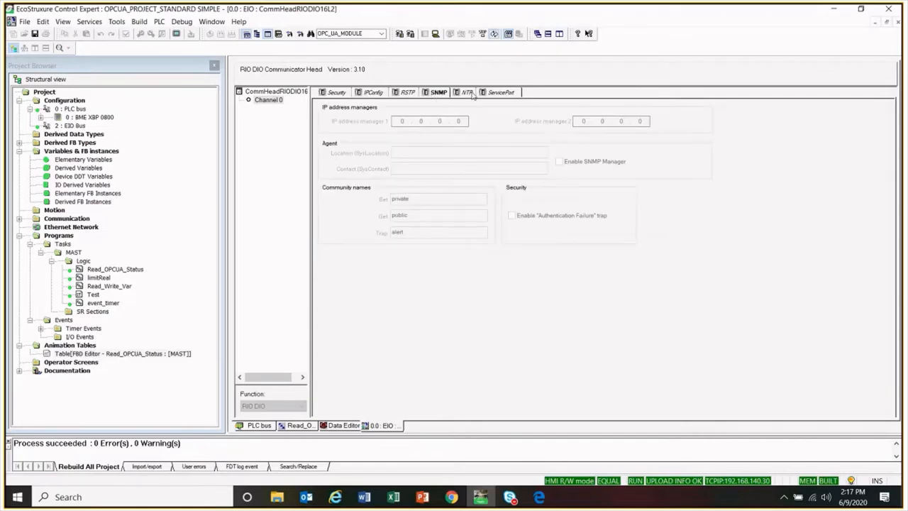
left_click(465, 92)
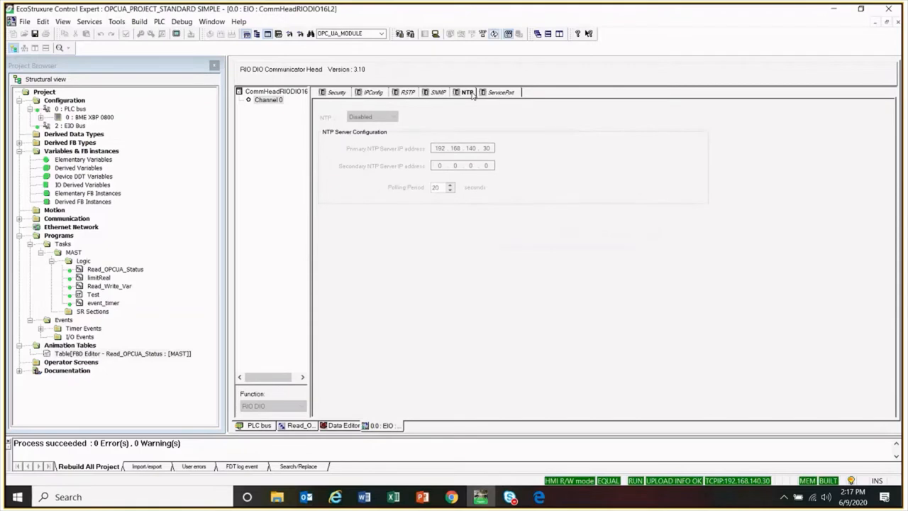
mouse_move(375, 102)
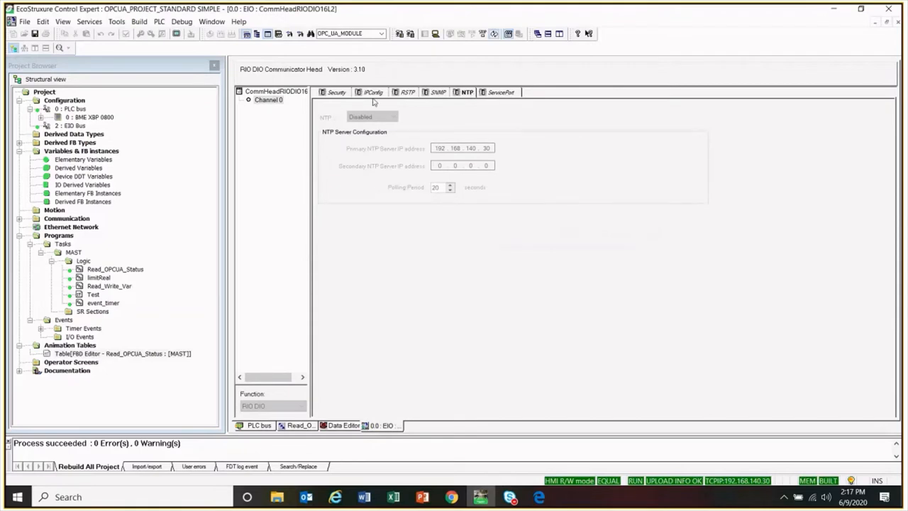
mouse_move(79, 116)
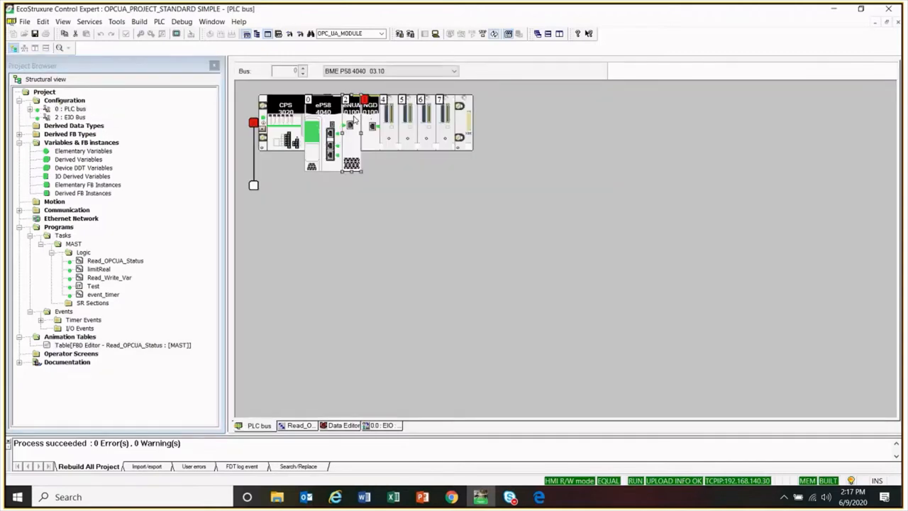
Step: View the BME NUA 0100 module's IPConfig with backplane IP 192.168.140.4 and OPC UA port
double_click(363, 99)
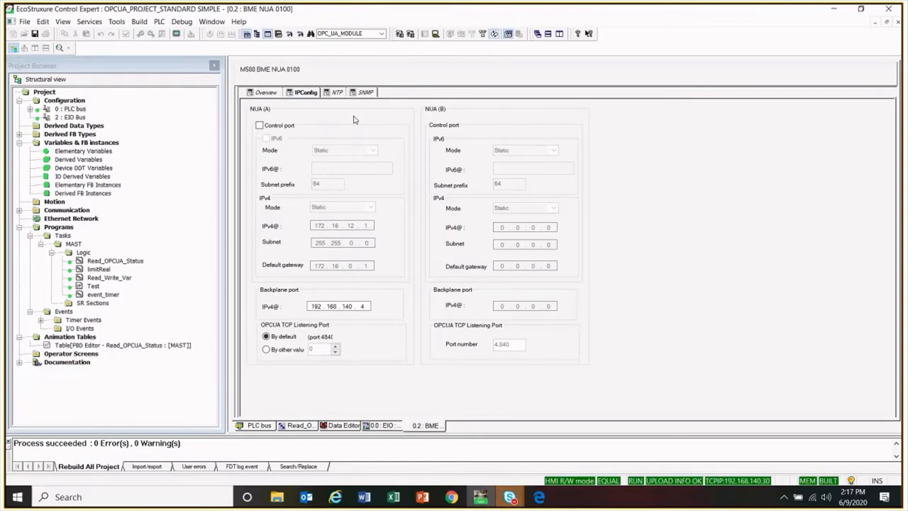
mouse_move(282, 137)
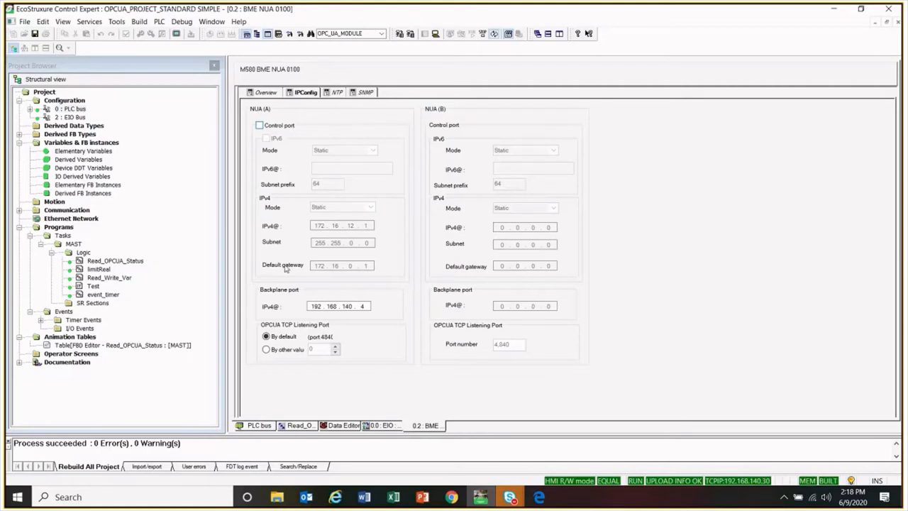
mouse_move(381, 199)
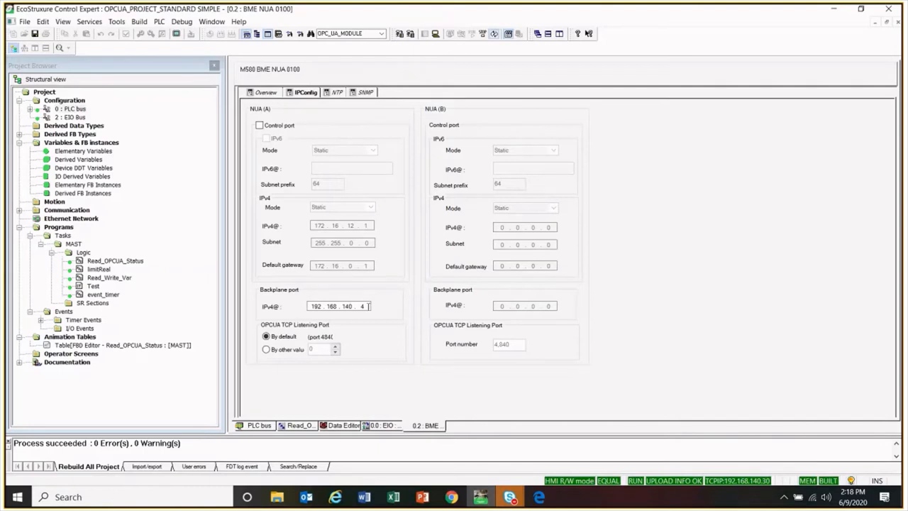
left_click(266, 335)
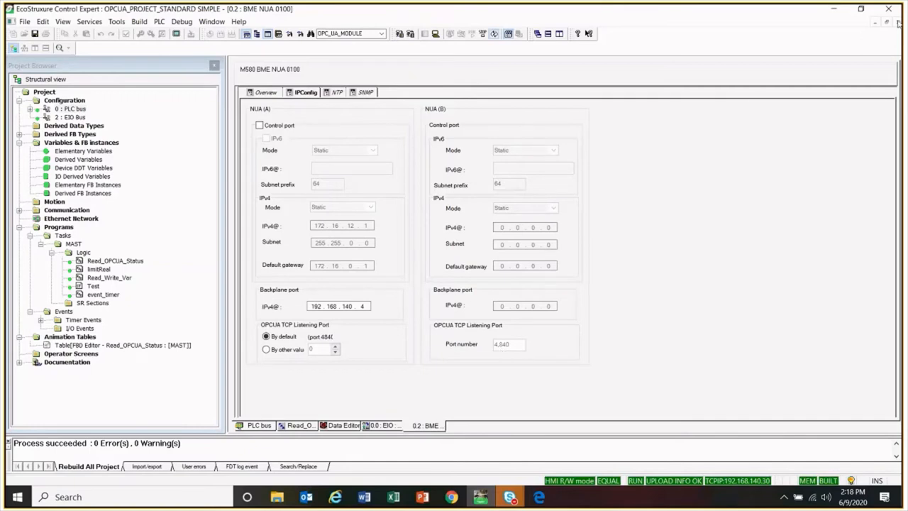
Step: Close the 0.2 : BME NUA configuration and return to the PLC bus rack
left_click(258, 425)
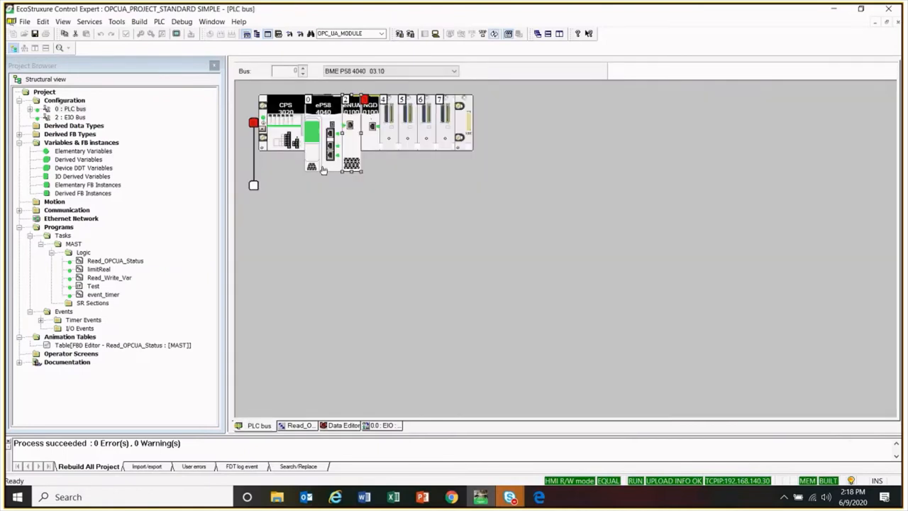
mouse_move(323, 169)
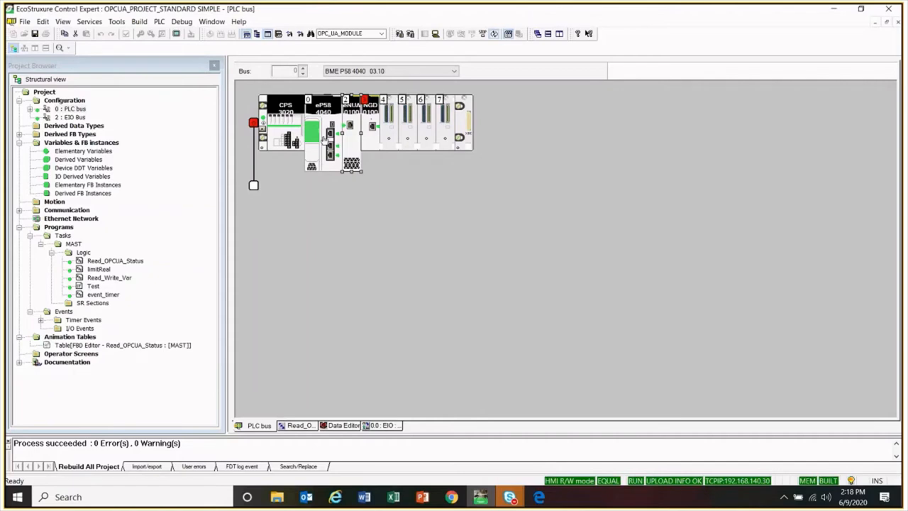
mouse_move(328, 140)
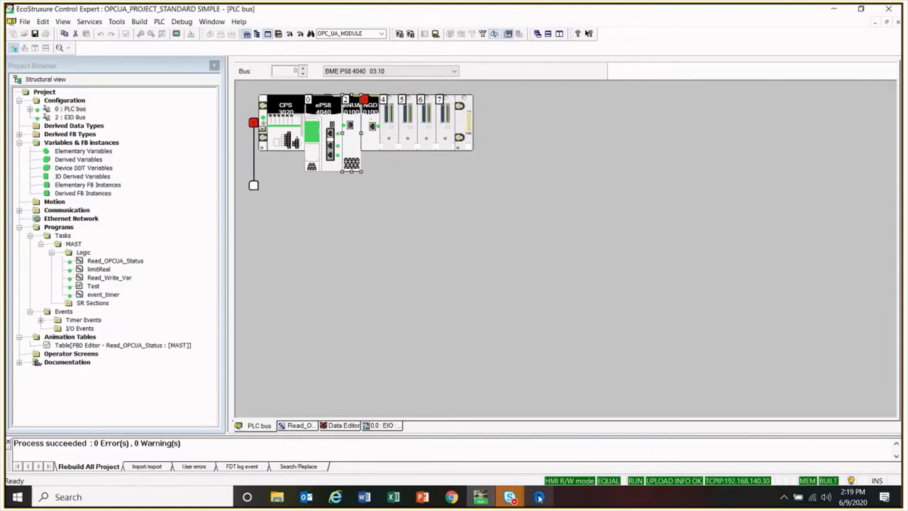
left_click(539, 497)
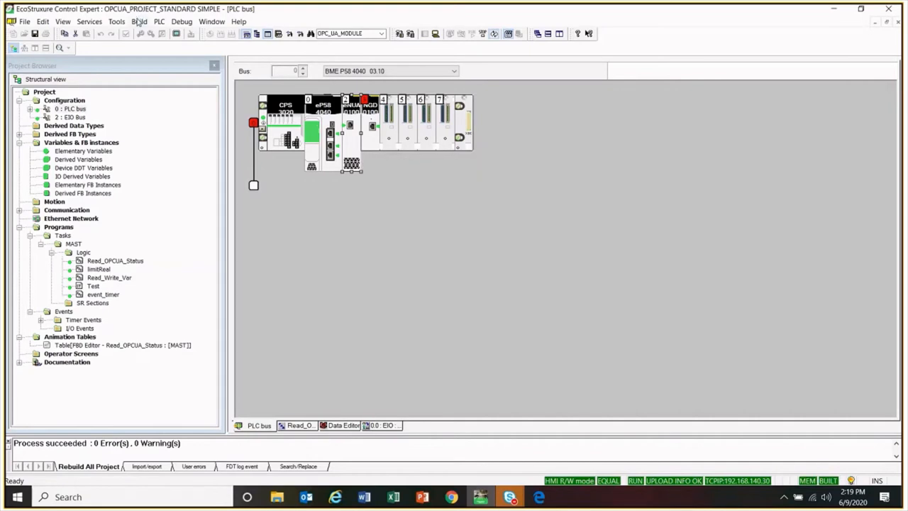
left_click(116, 21)
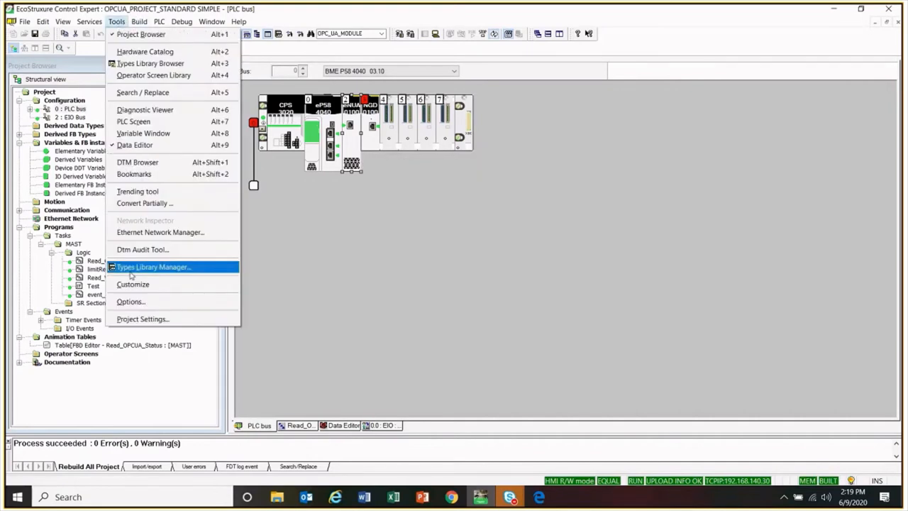
left_click(142, 317)
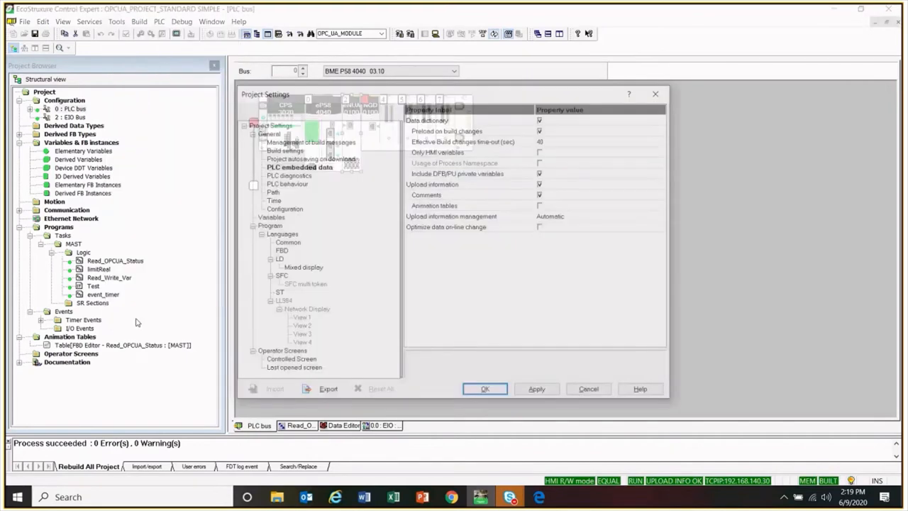
left_click(298, 166)
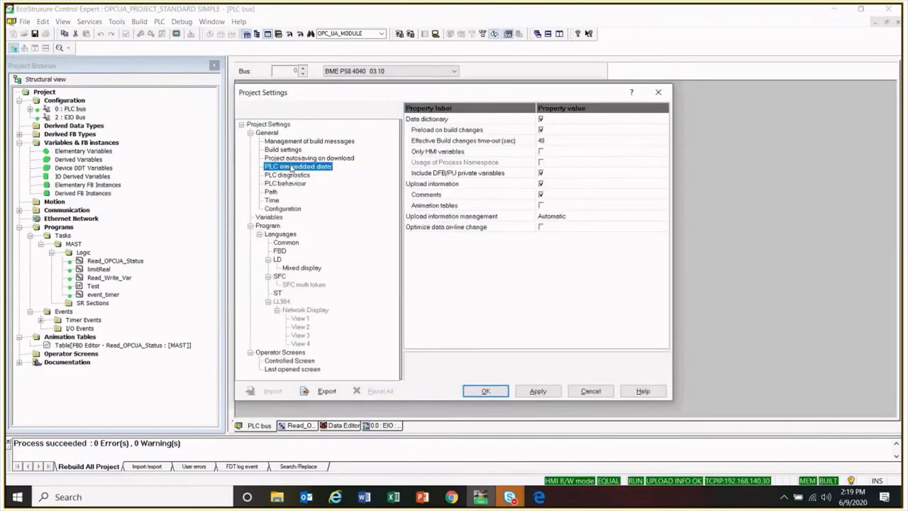
mouse_move(553, 122)
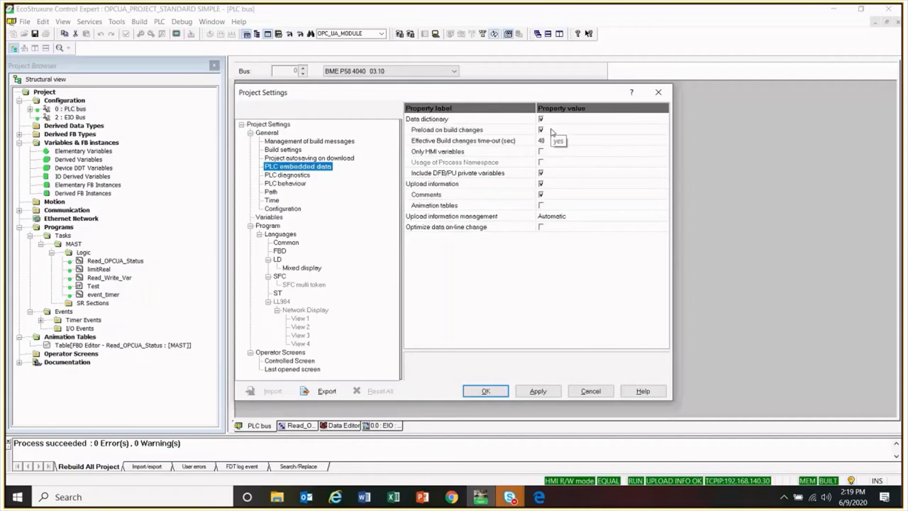
mouse_move(539, 162)
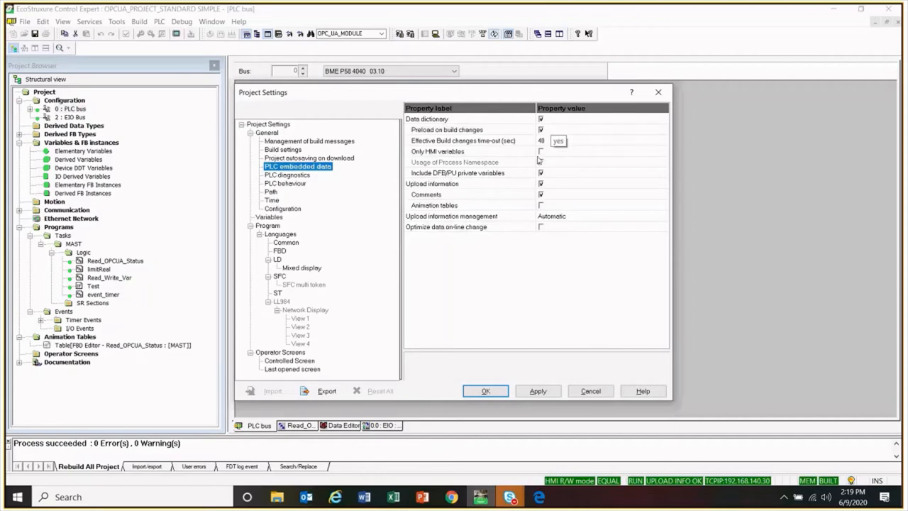
left_click(485, 391)
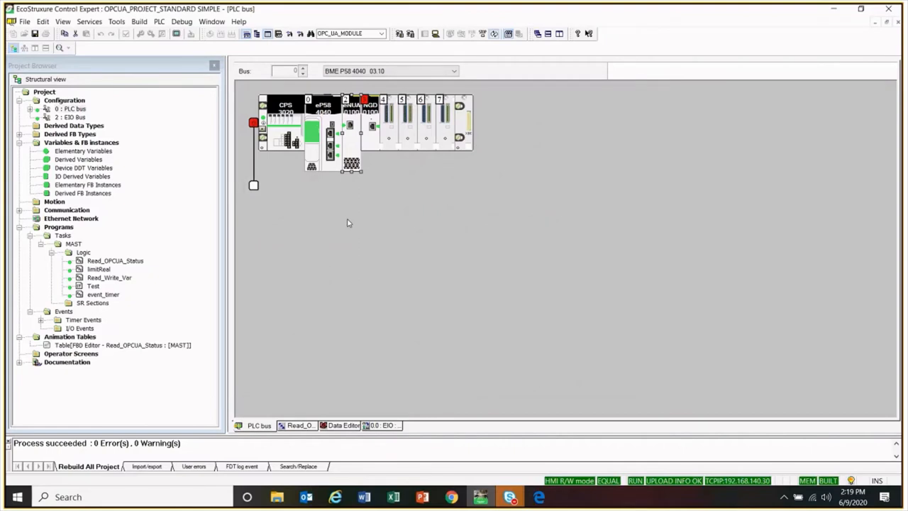
mouse_move(539, 423)
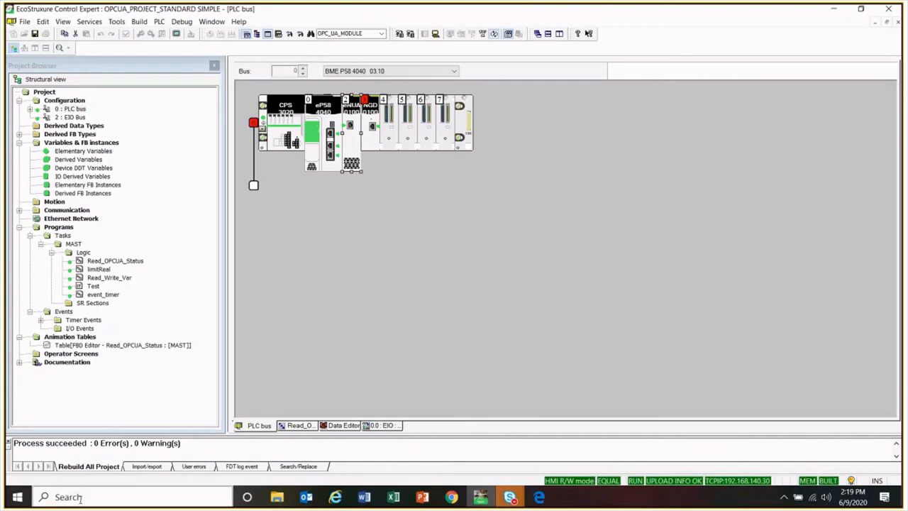
Step: Launch the dataFEED OPC UA Client from Windows Start search
left_click(17, 496)
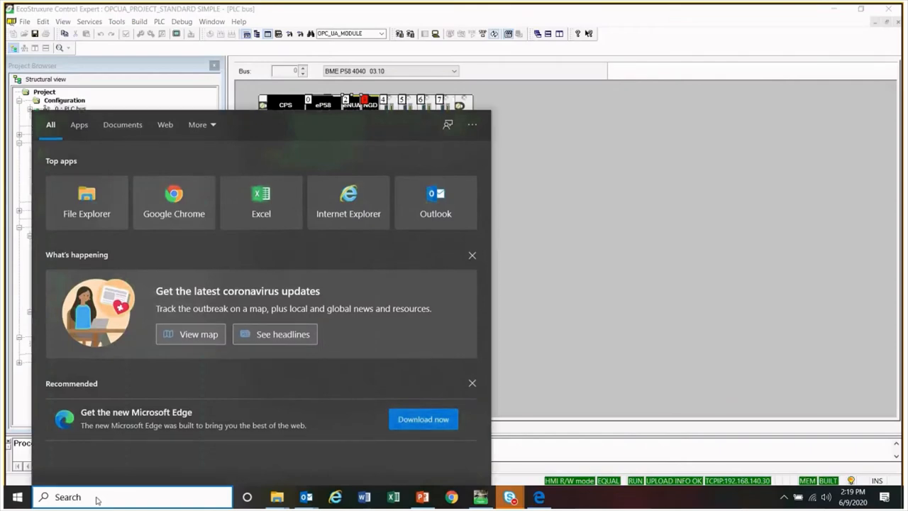
type("cline")
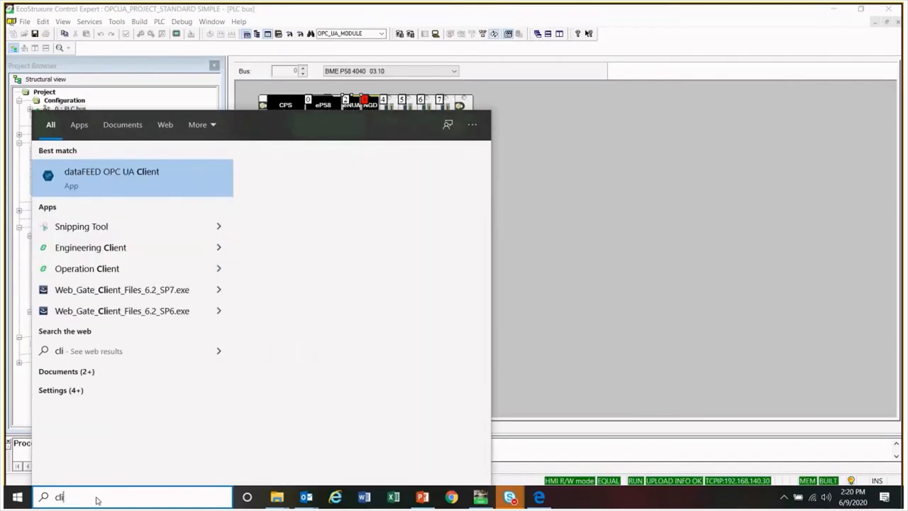
left_click(111, 176)
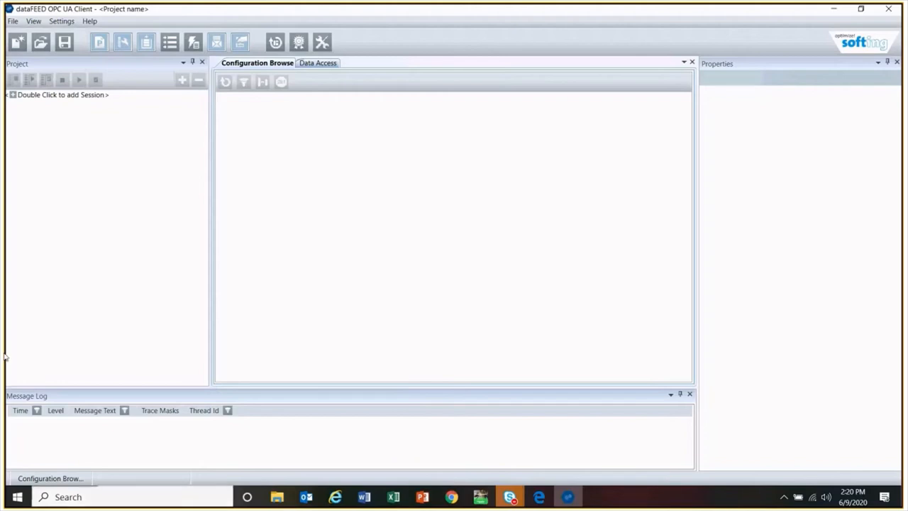
mouse_move(150, 145)
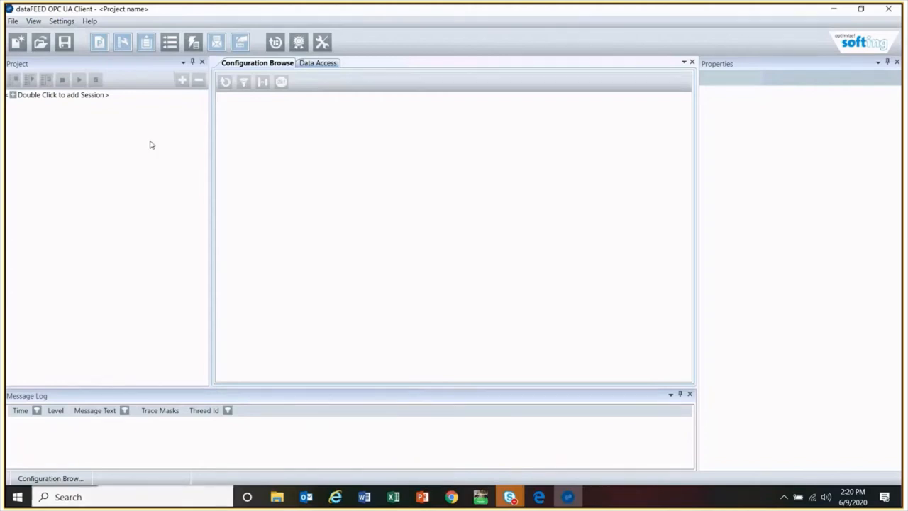
mouse_move(40, 97)
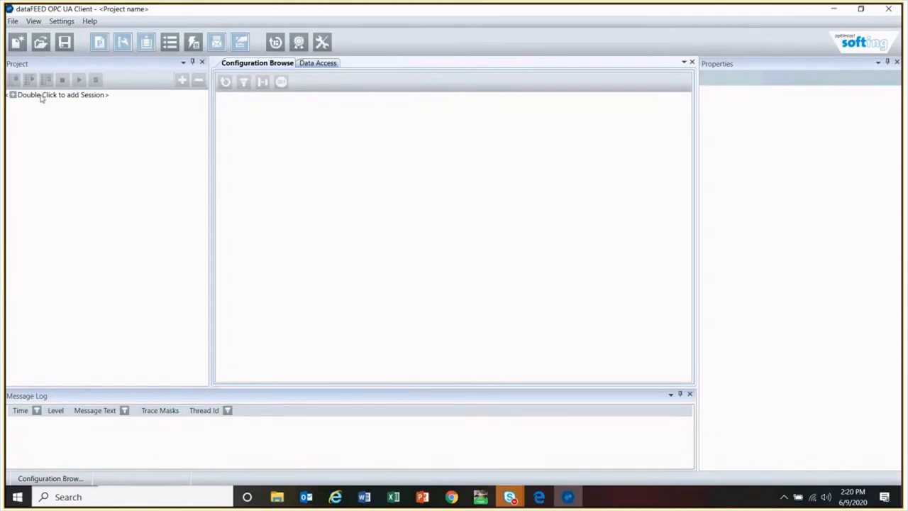
Step: Begin a new client session so the Session Connect dialog appears
double_click(63, 93)
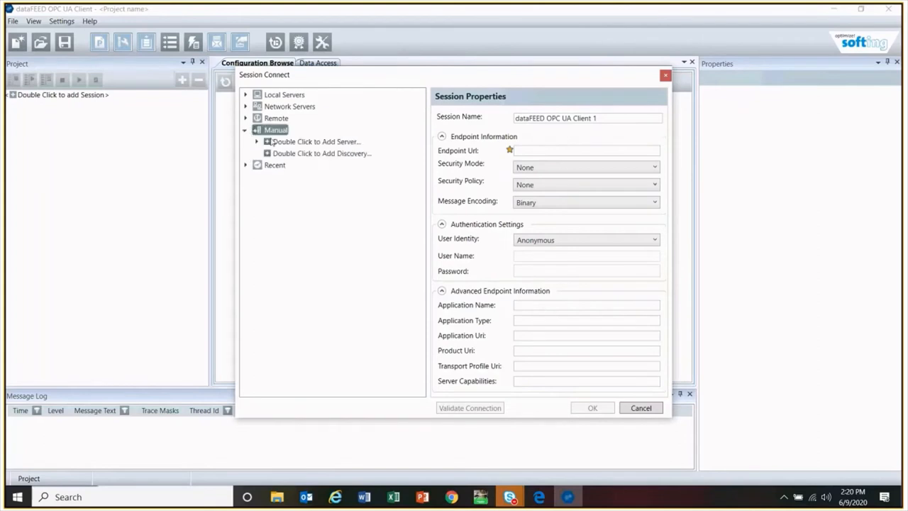
Step: Add manual server opc.tcp://192.168.140.4:4840 and retrieve its endpoints
double_click(314, 142)
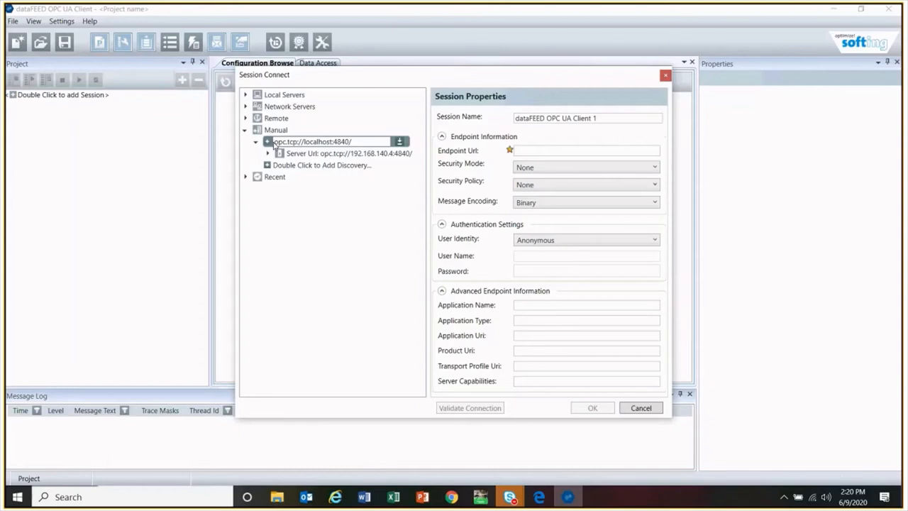
mouse_move(305, 142)
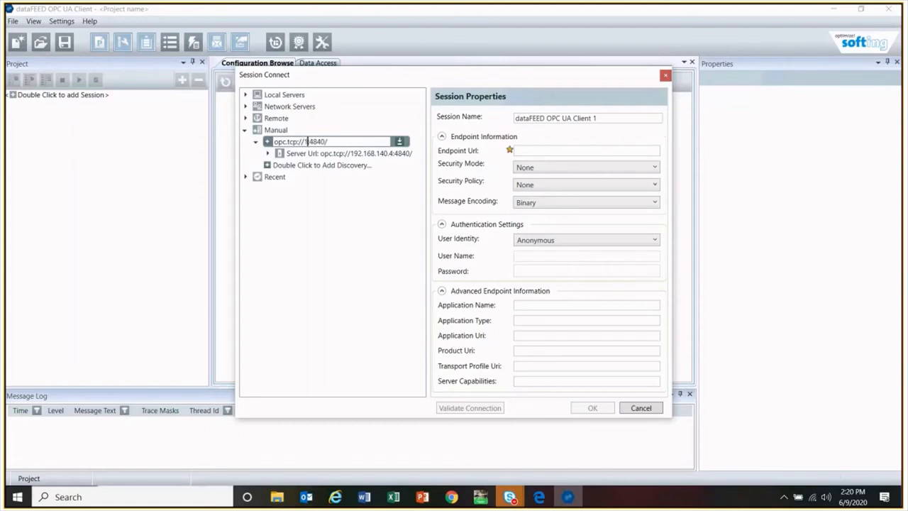
type("192.168.140.4:4840")
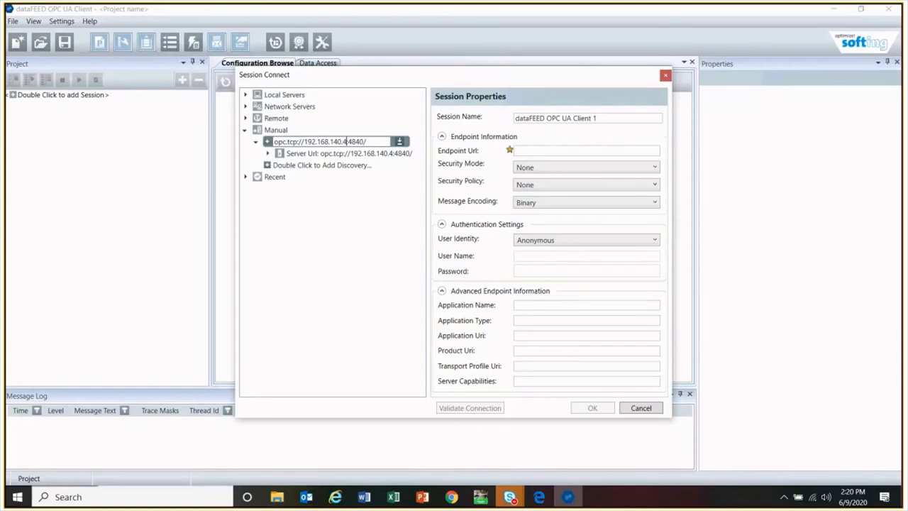
double_click(344, 153)
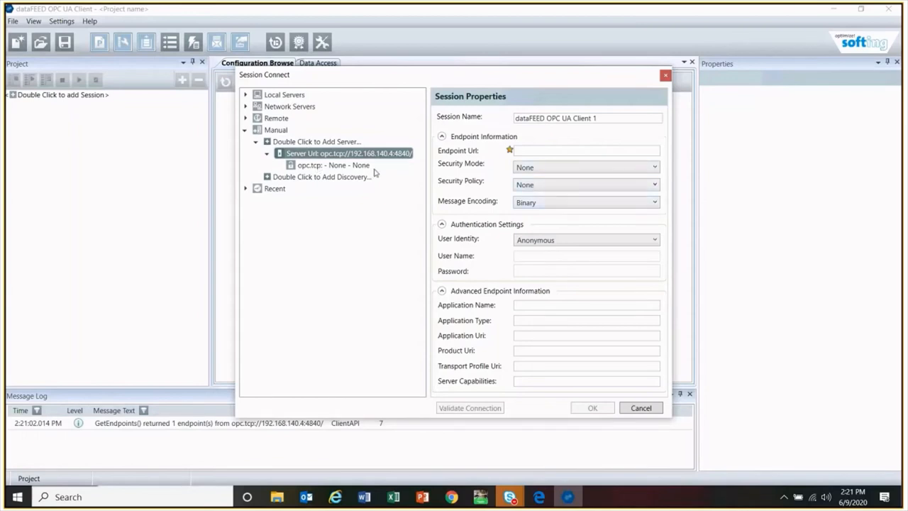
Step: Connect the session via the None - None unsecured endpoint of 192.168.140.4
left_click(592, 407)
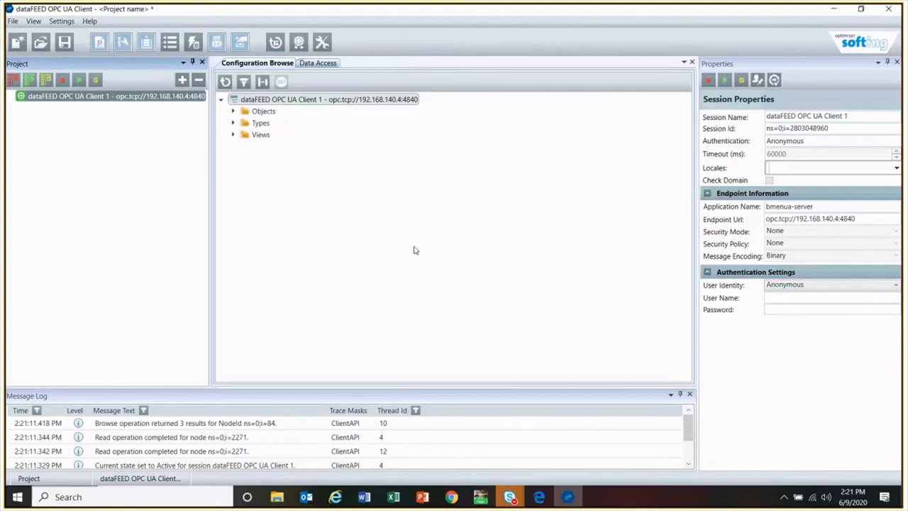
mouse_move(389, 218)
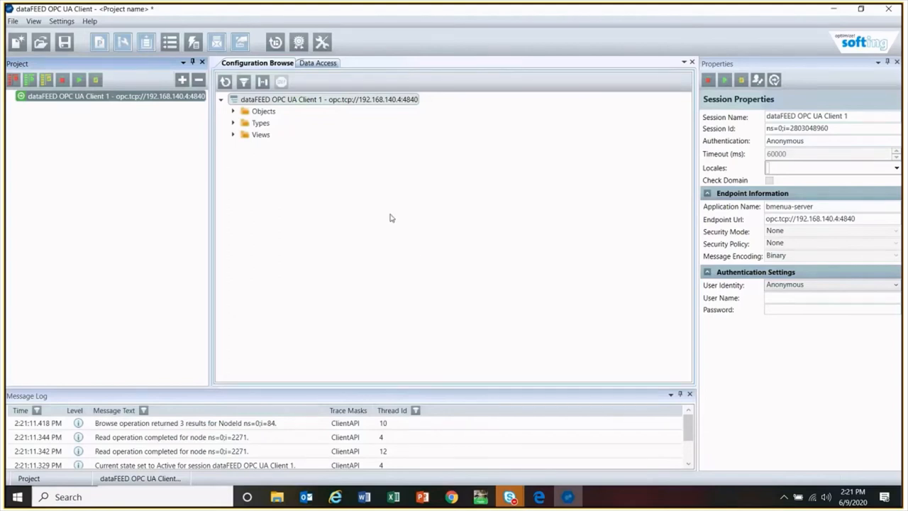
mouse_move(526, 318)
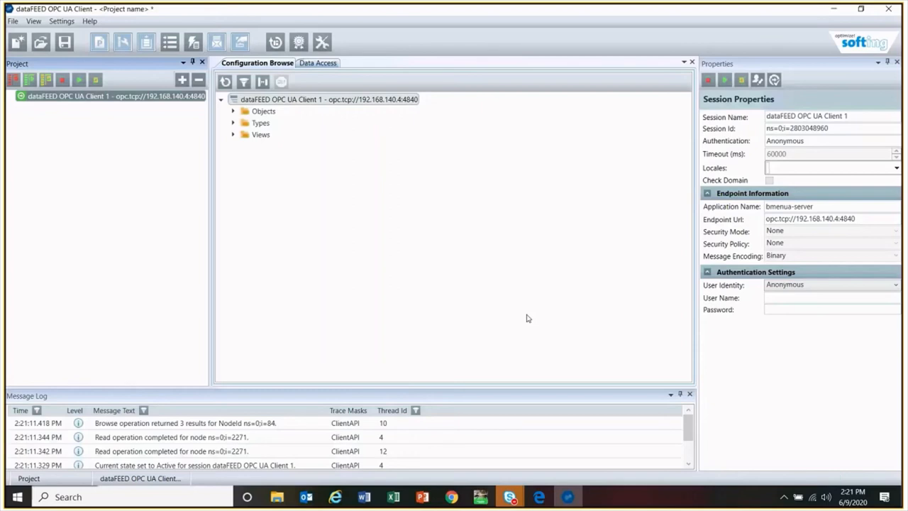
mouse_move(234, 114)
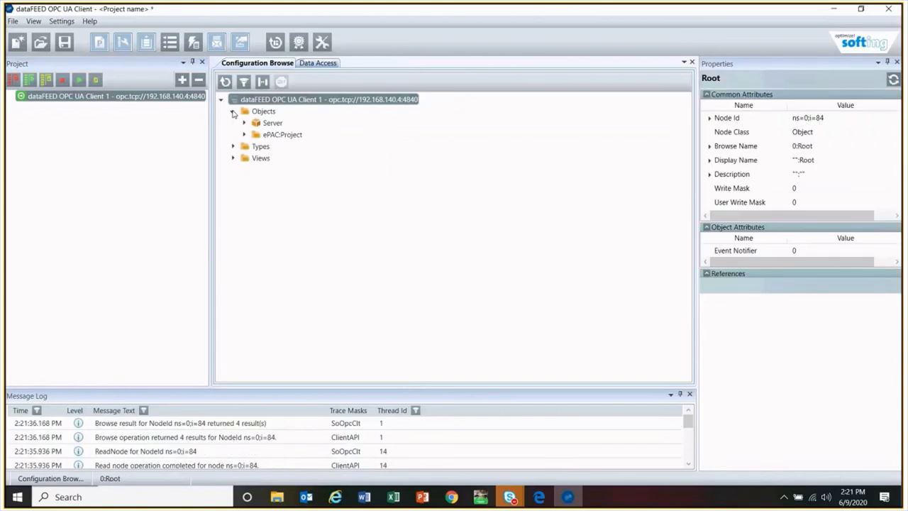
Step: Expand the ePAC Project folder, read Tag_2 (88) alongside Tag_1 (99), then return to Control Expert
left_click(244, 134)
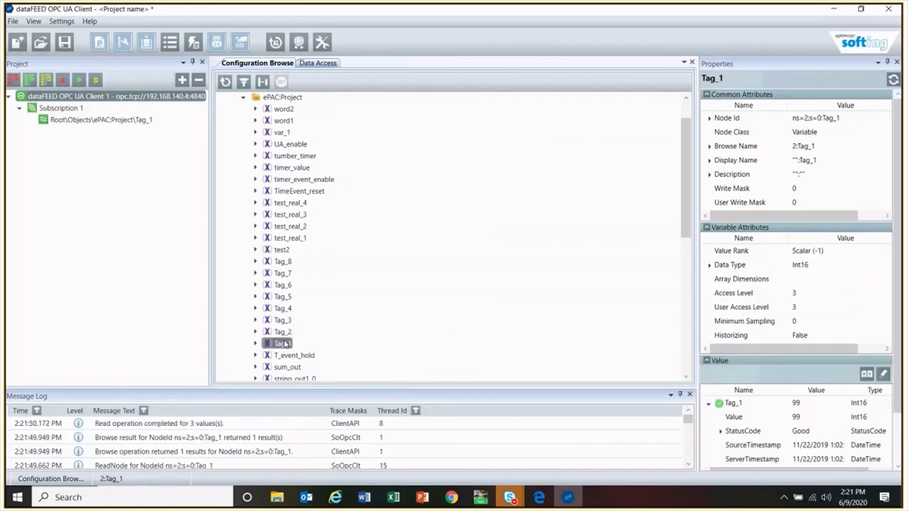
mouse_move(816, 402)
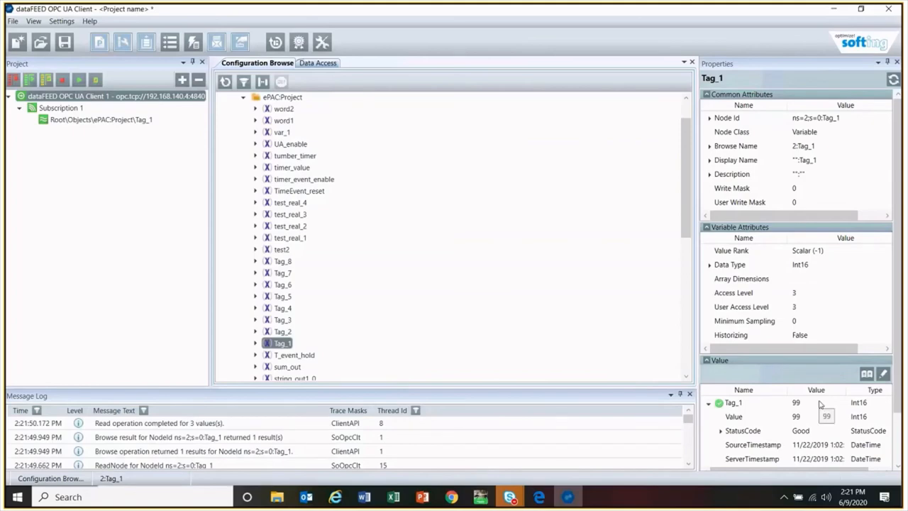
left_click(282, 332)
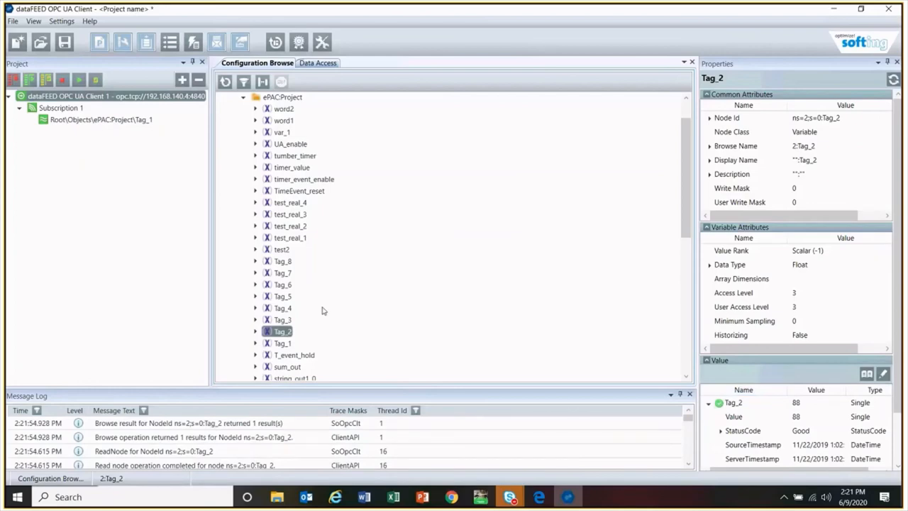
mouse_move(509, 479)
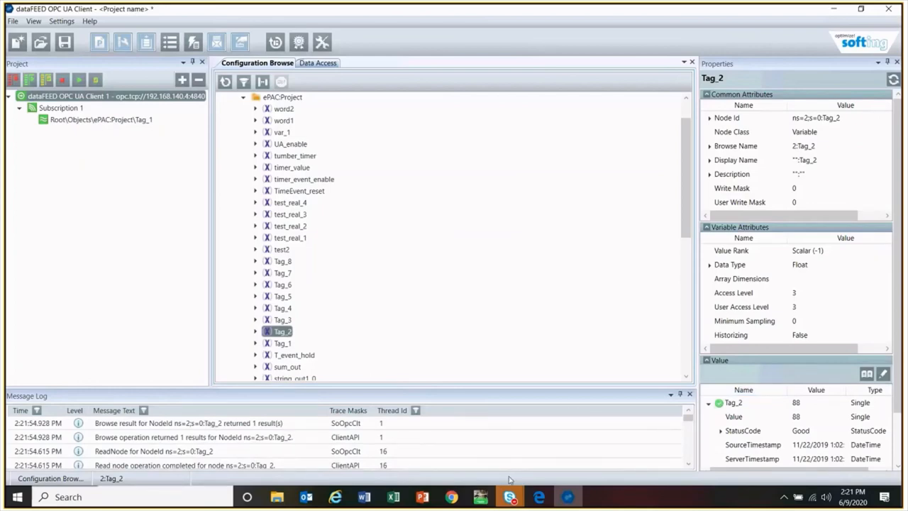
left_click(479, 496)
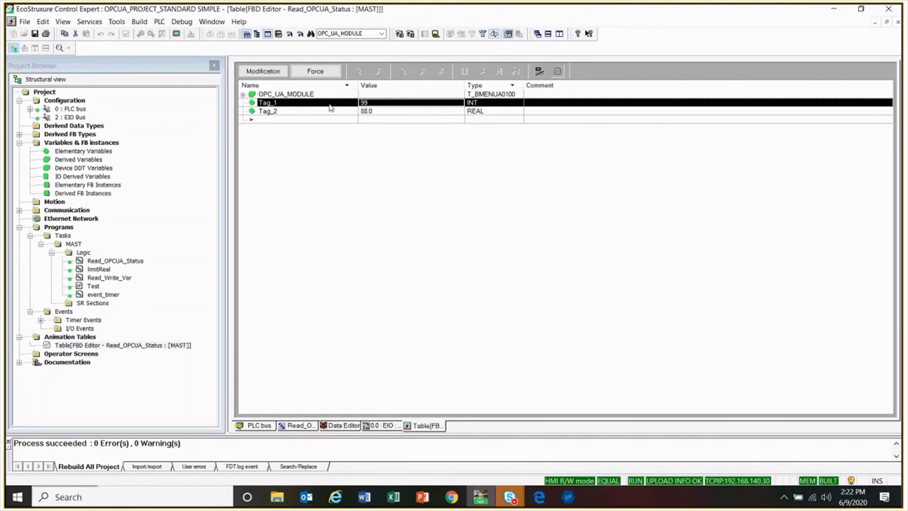
mouse_move(399, 105)
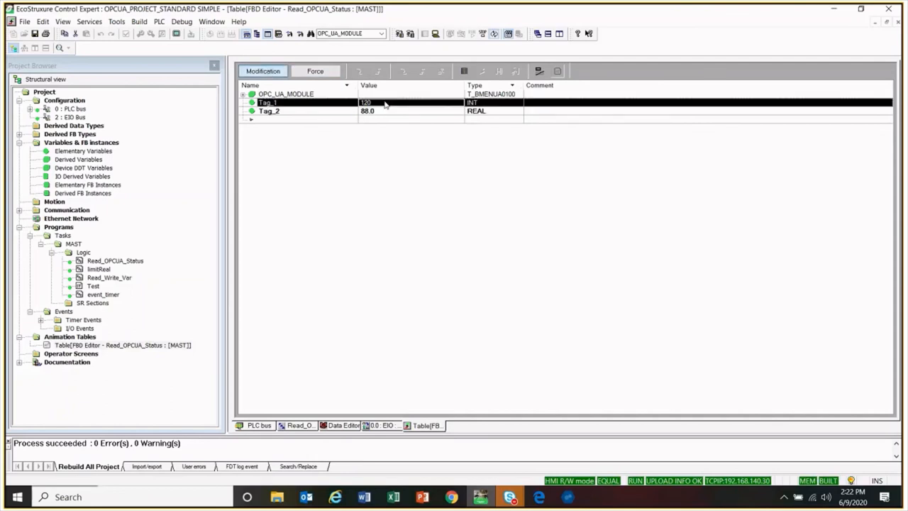
mouse_move(357, 417)
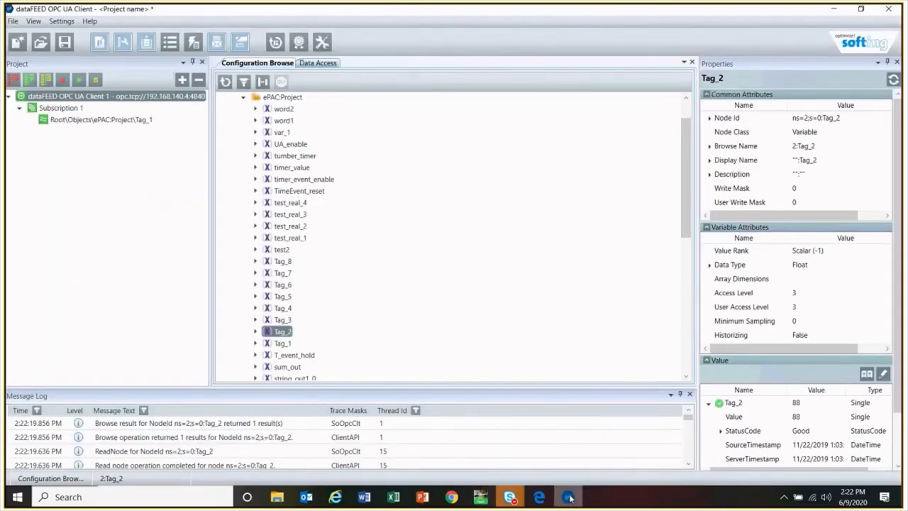
Step: Select Tag_1 in the ePAC Project list and read its updated value of 120
left_click(282, 342)
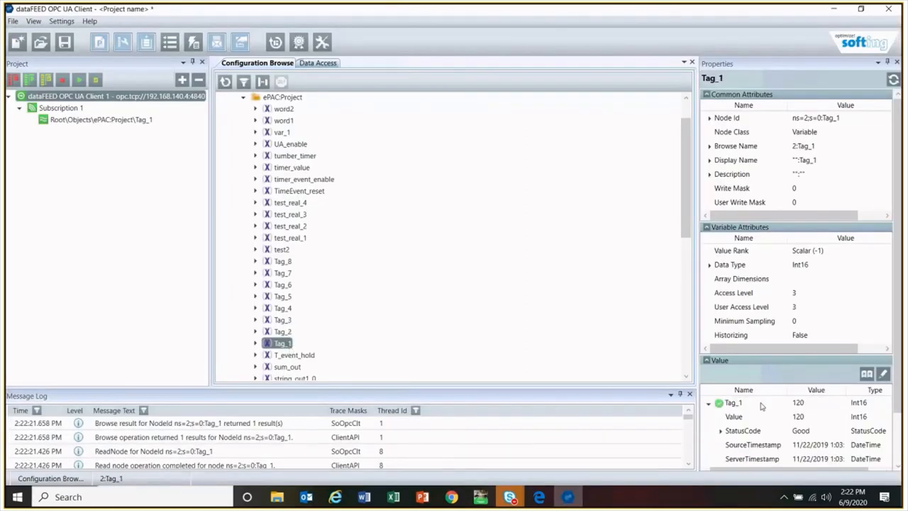
double_click(797, 417)
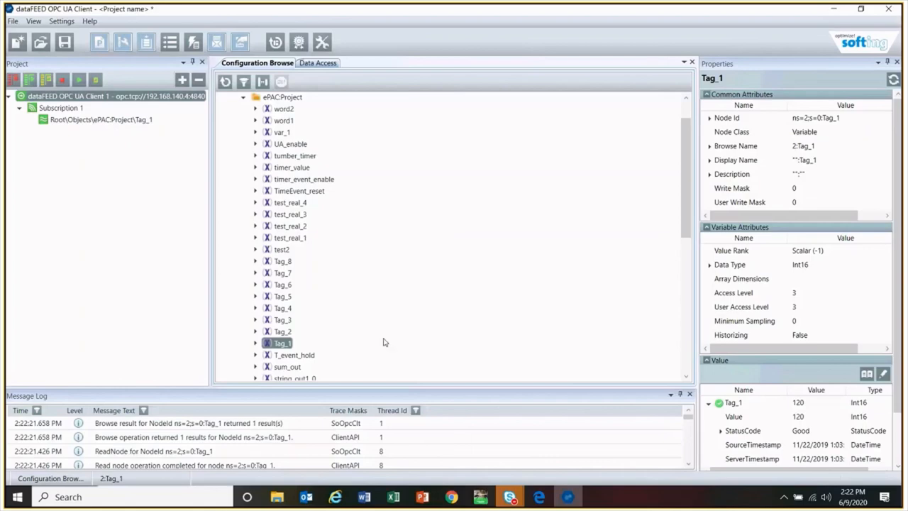
mouse_move(471, 420)
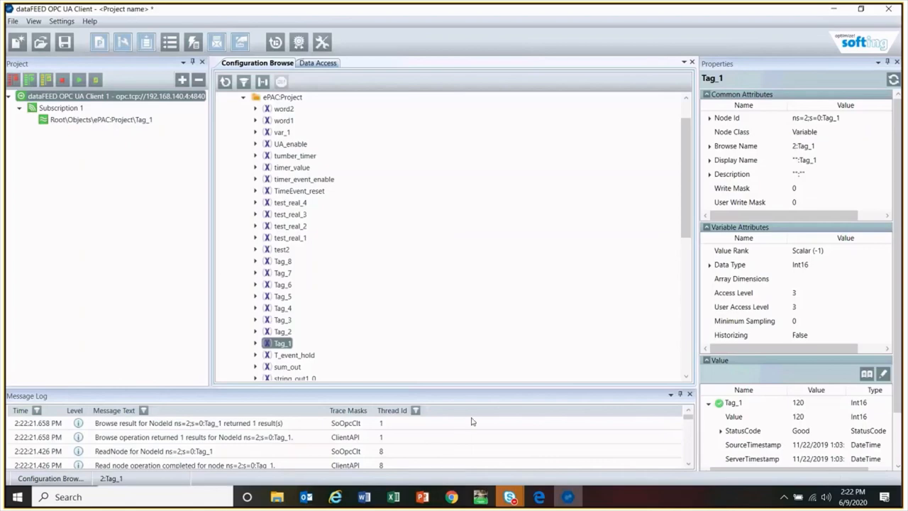